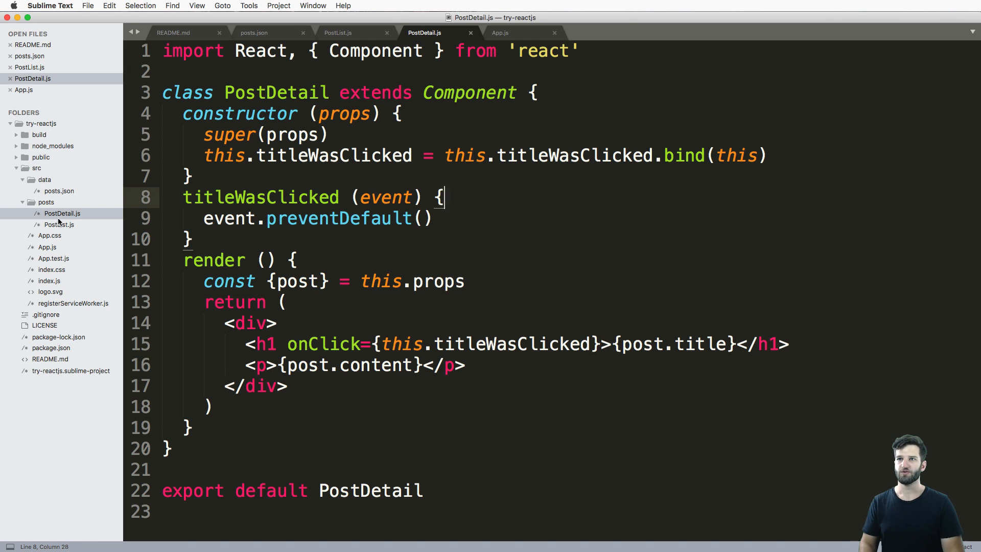
Step: Compare PostList.js and PostDetail.js, ending with the cursor inside PostList's render code
click(356, 33)
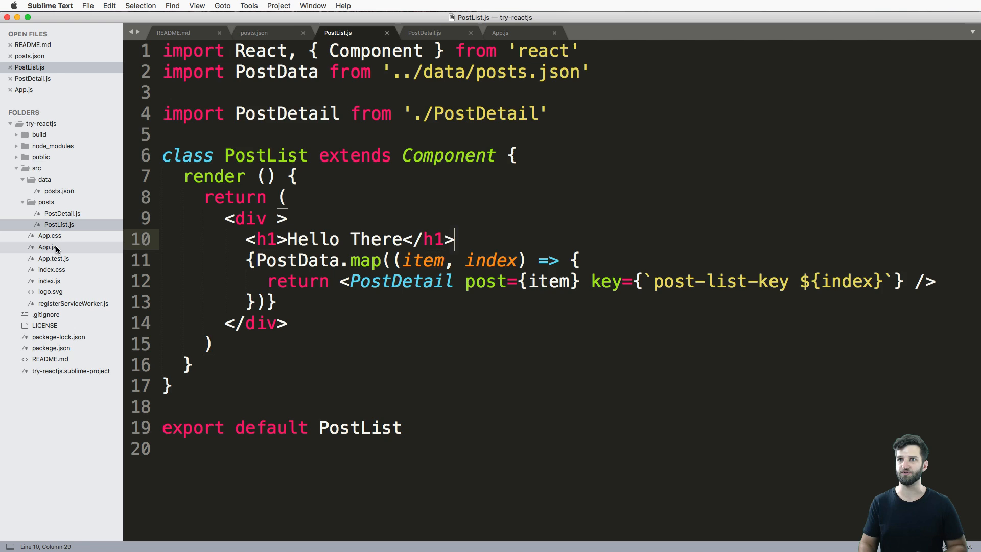
click(424, 33)
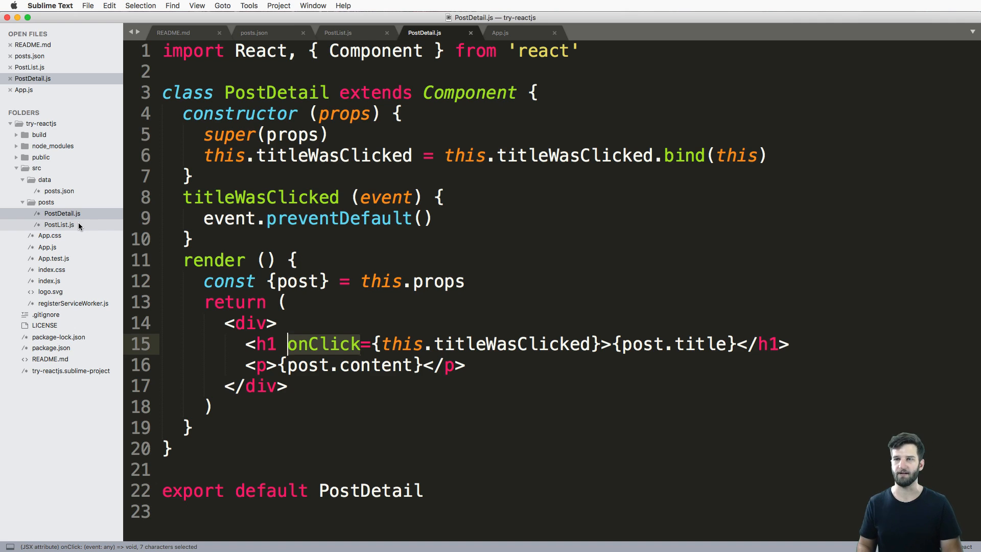
click(339, 33)
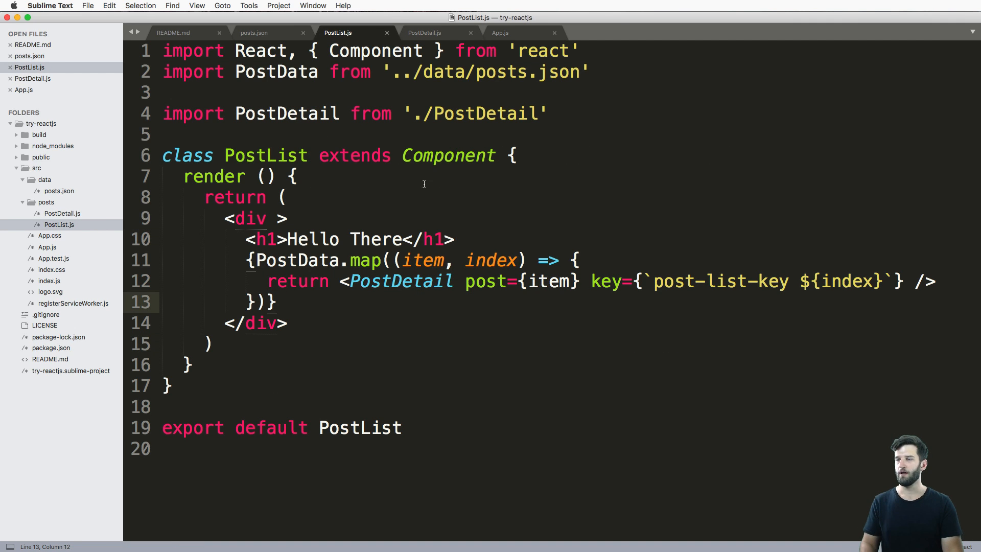
click(288, 323)
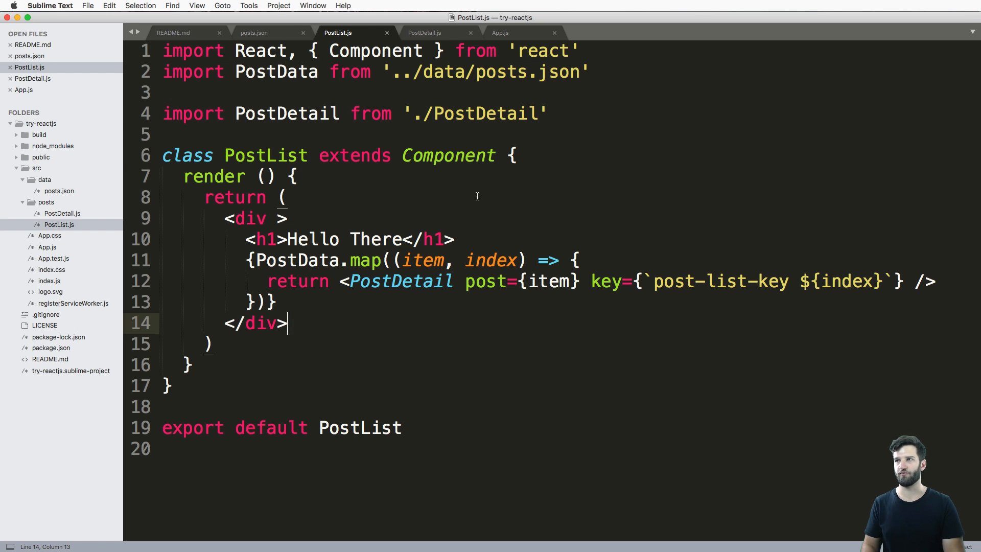
Step: Write handleDataCallback() { console.log(this) } above render in the PostList class
text(h)
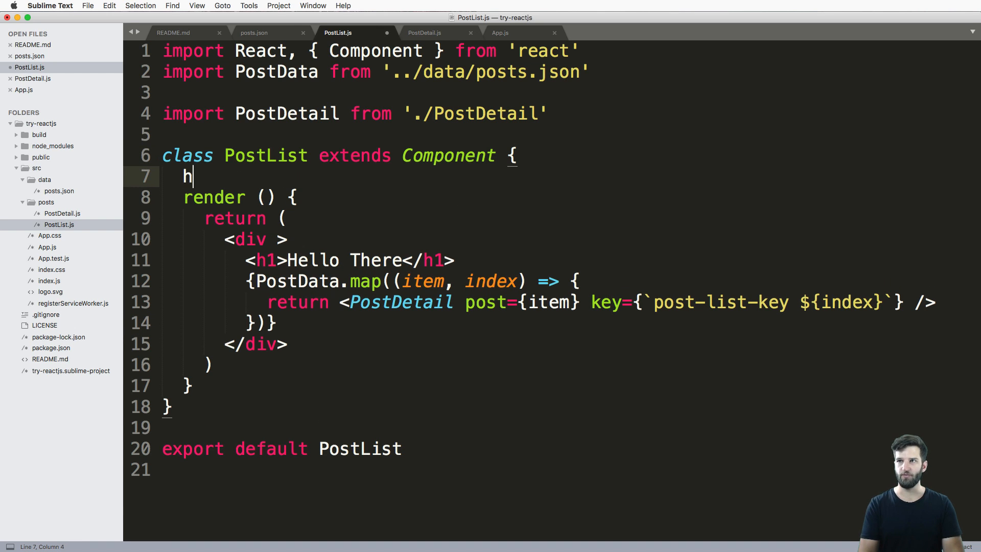
text(andle)
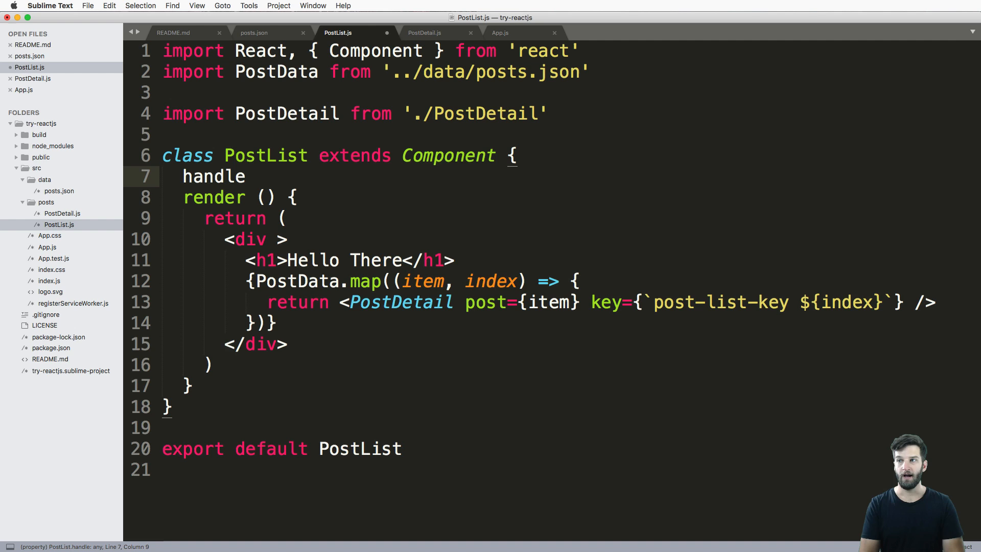
text(DataCa)
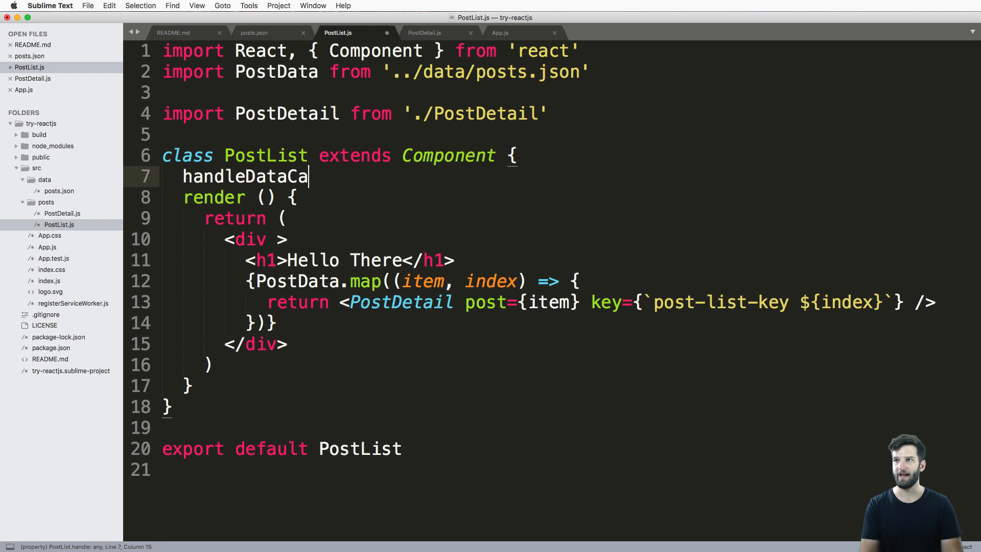
text(llback(){)
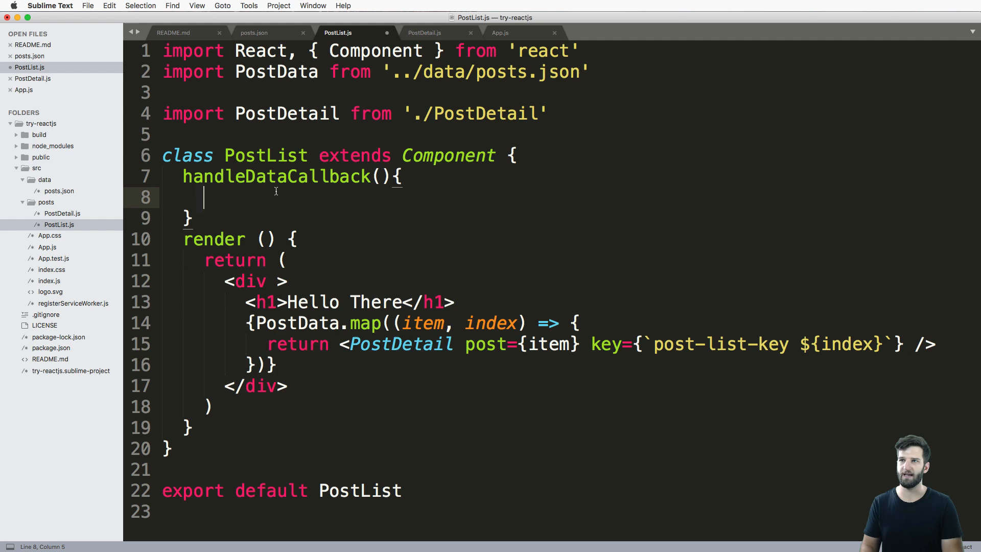
text(console)
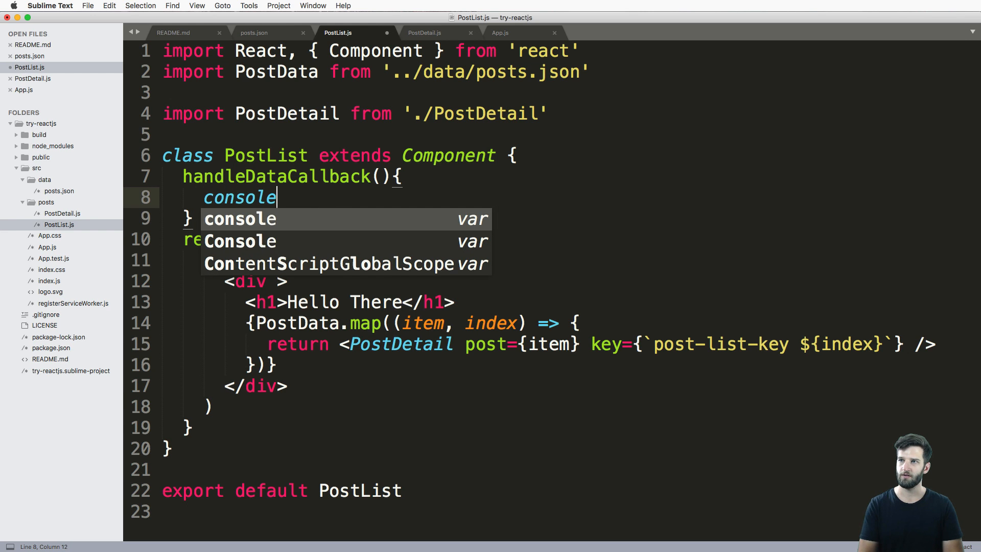
text(.log(this))
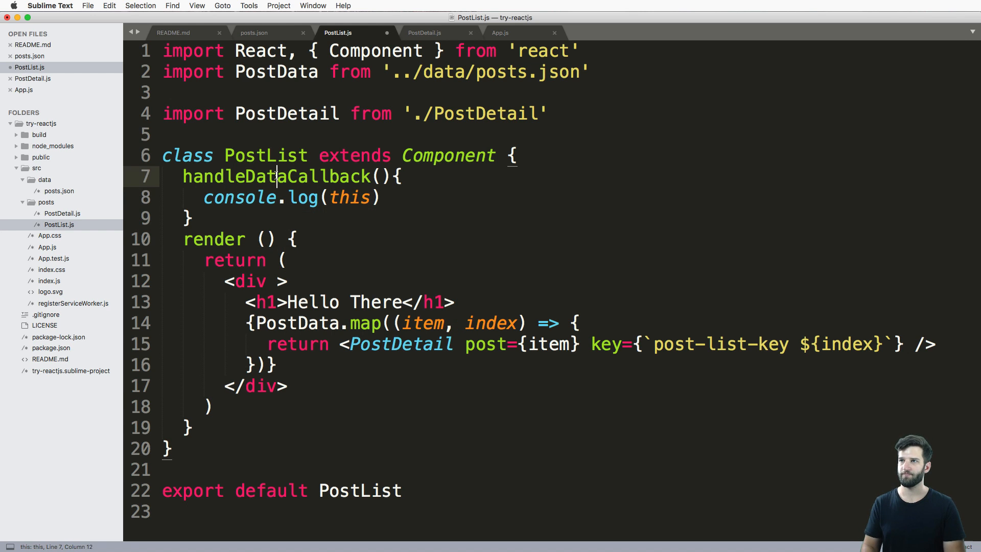
click(194, 217)
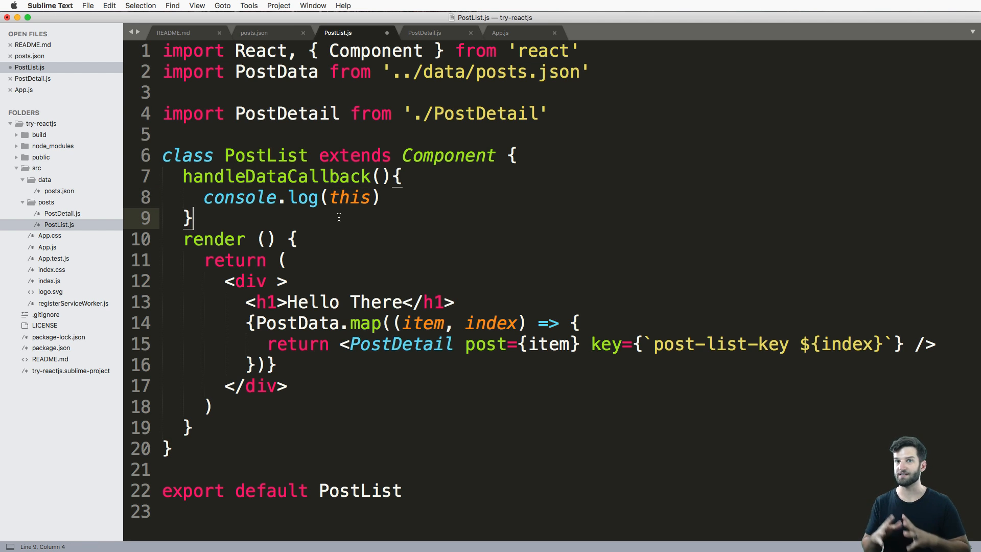
click(425, 33)
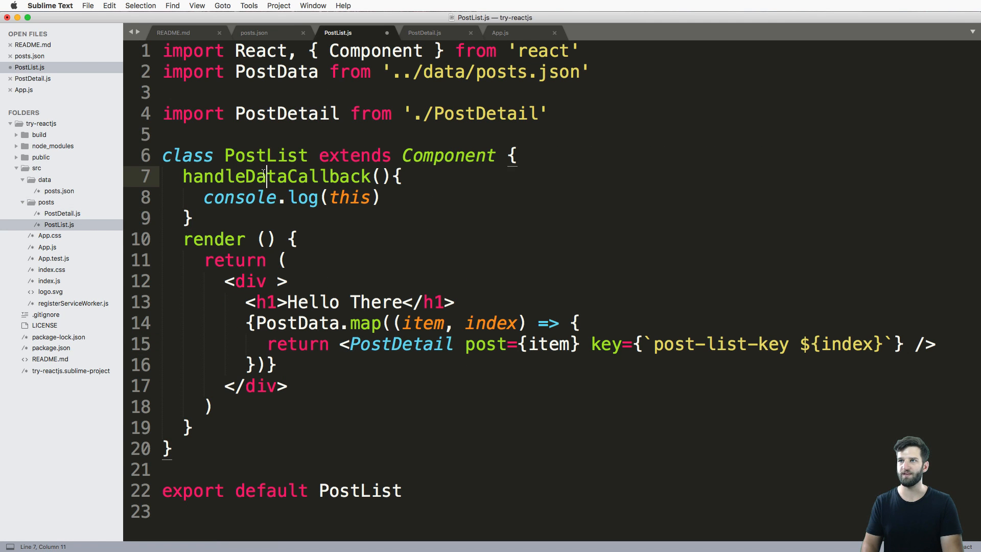
Step: Pass dataCallback={this.handleDataCallback} to PostDetail, with key and dataCallback props on separate lines
double_click(275, 177)
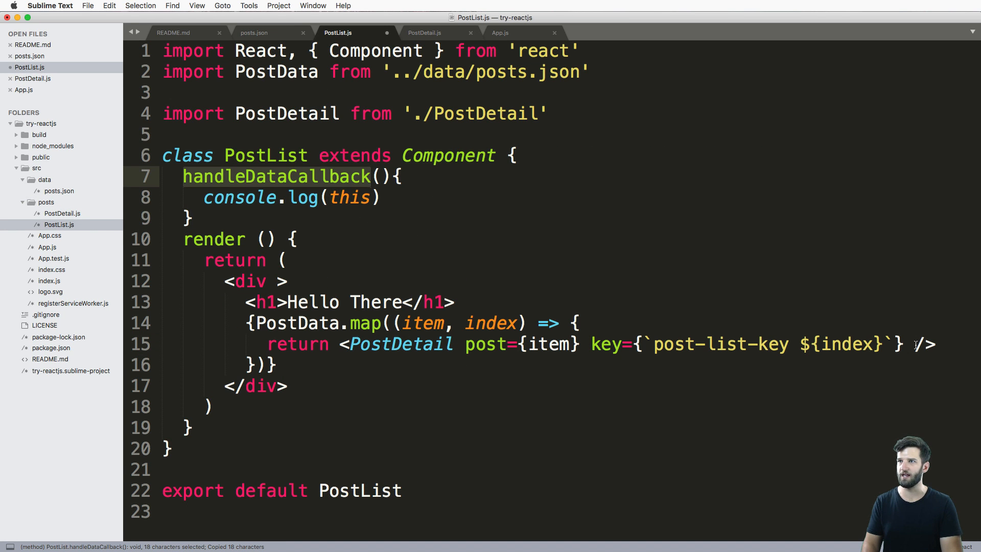
text(d)
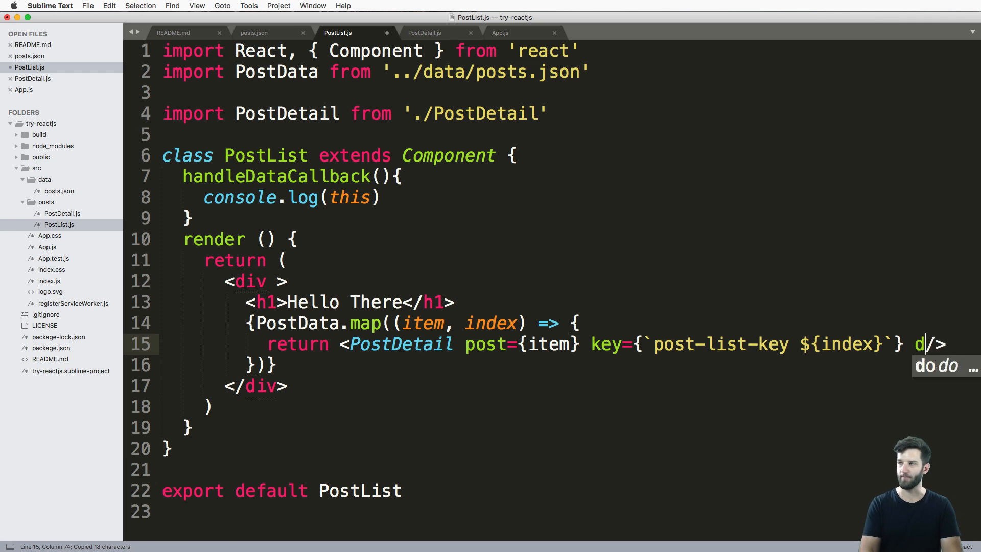
text(ataCallback=)
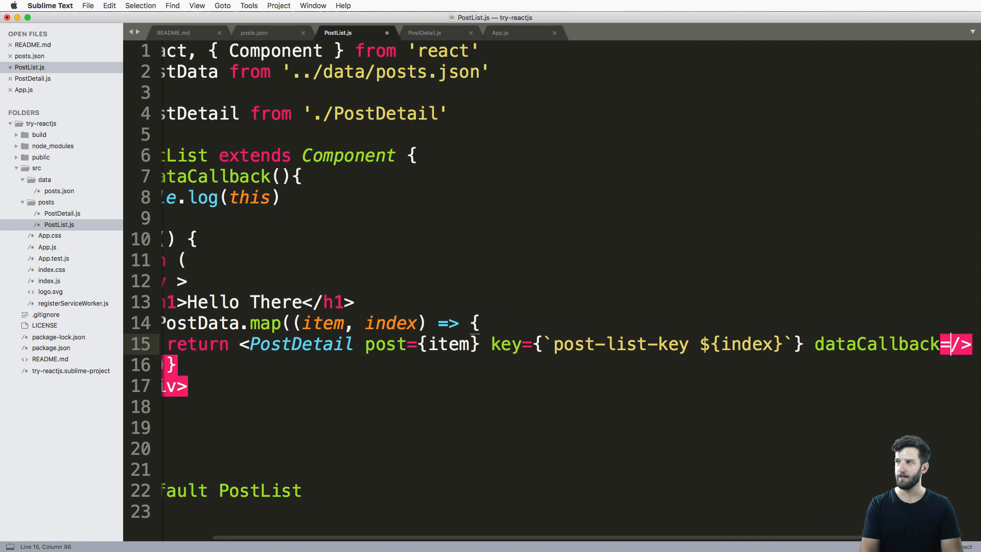
text(th})
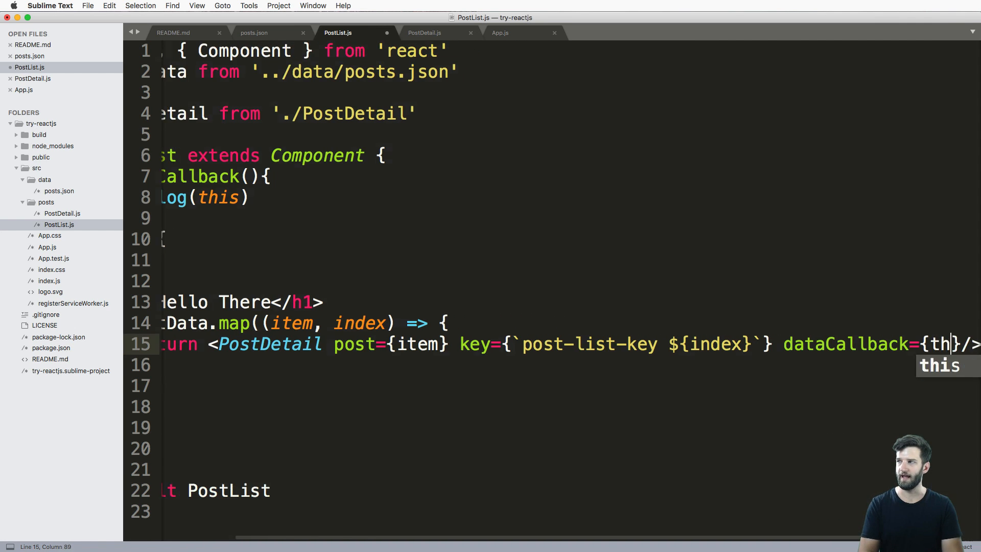
text(.handleDataCallback)
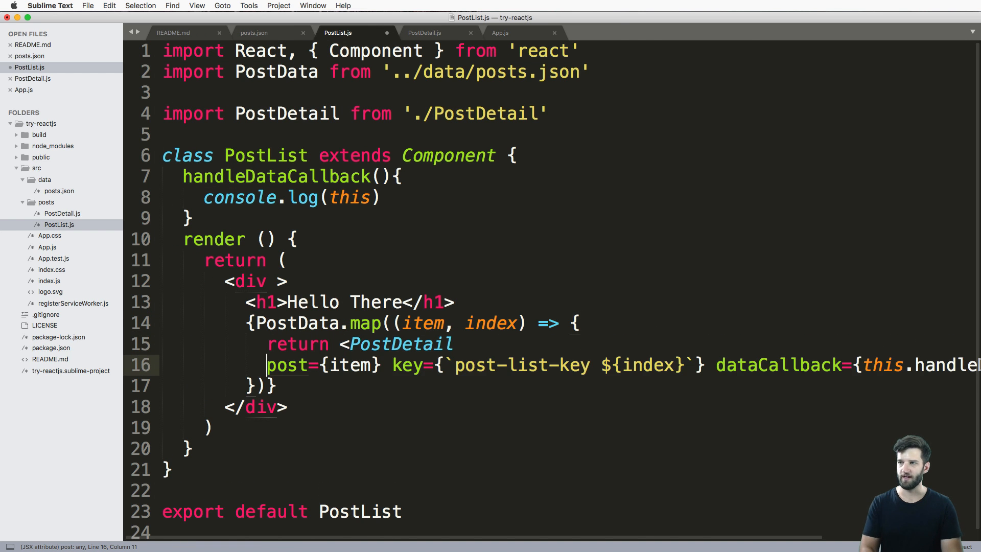
key(enter)
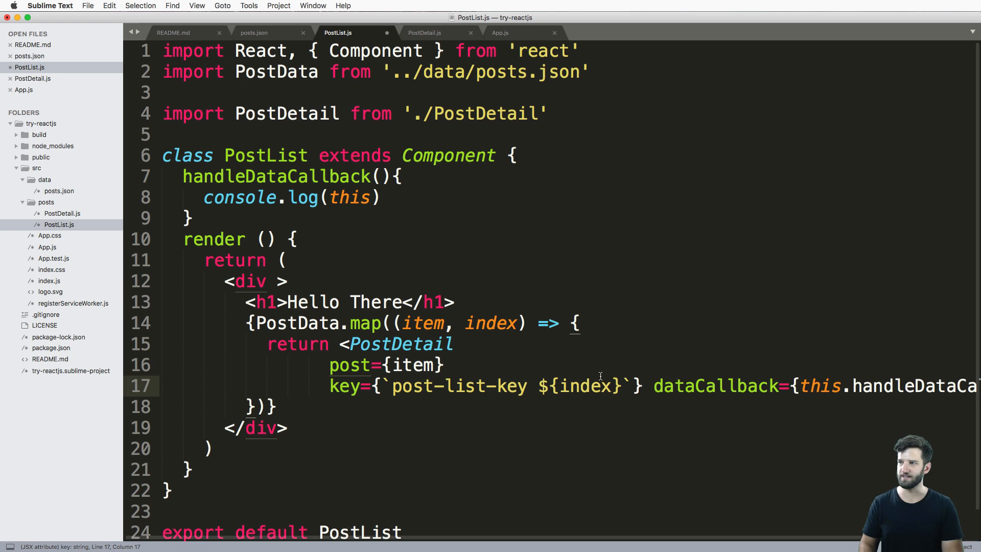
key(Enter)
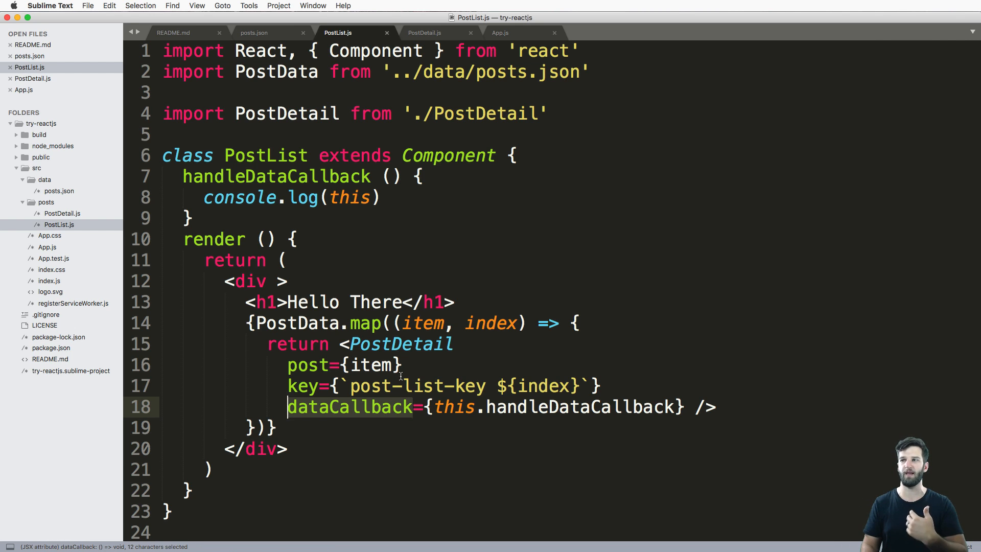
mouse_move(575, 406)
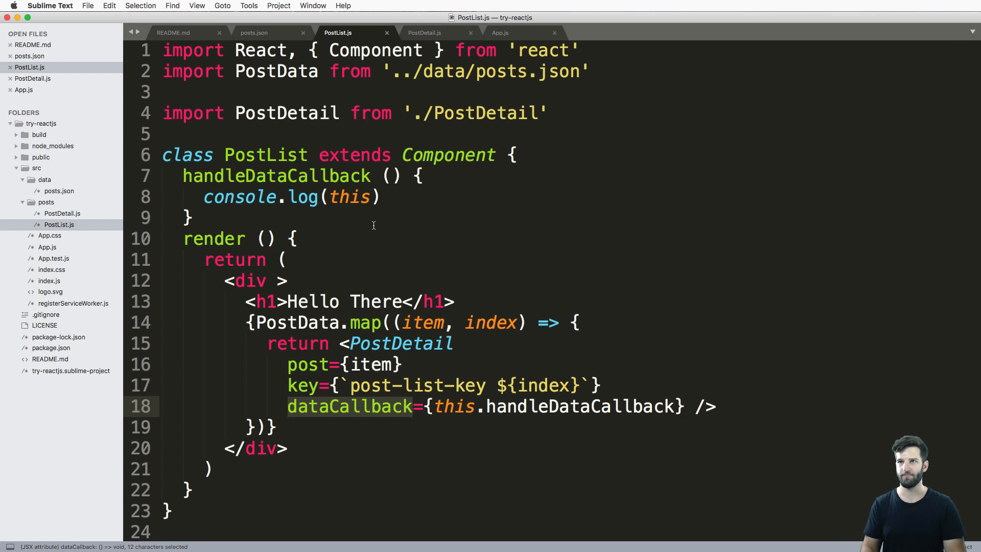
Step: In PostDetail.js, leave titleWasClicked with event.preventDefault() and a blank line below it
click(434, 33)
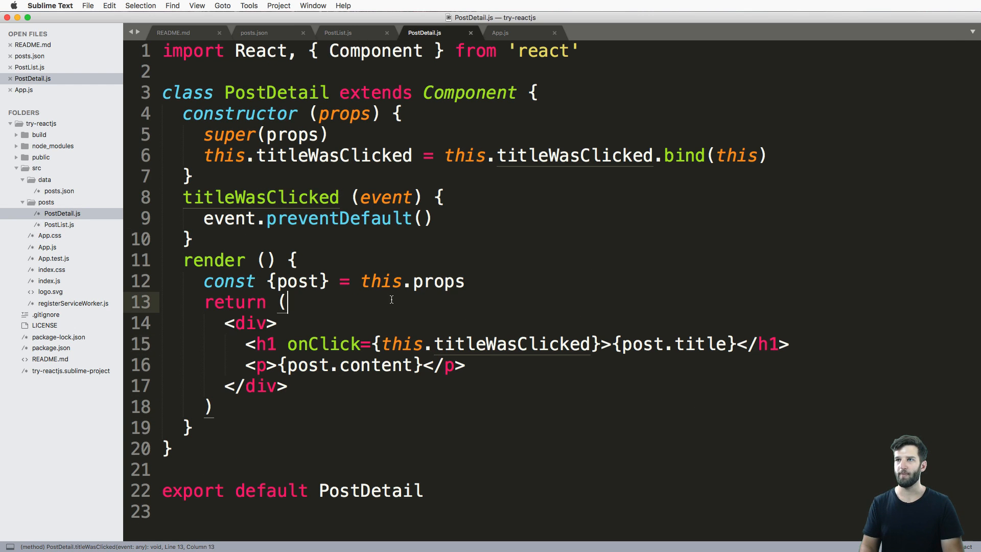
double_click(260, 197)
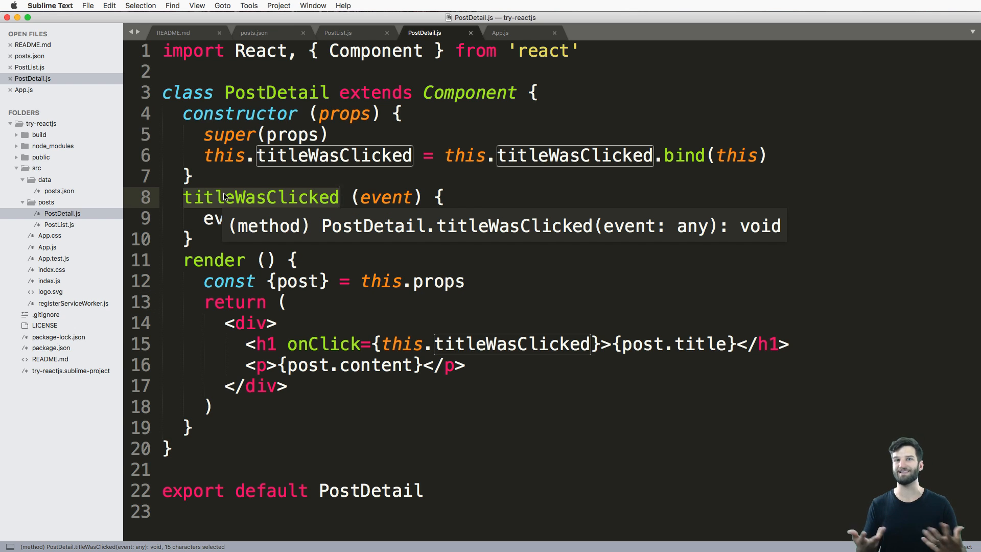
mouse_move(316, 210)
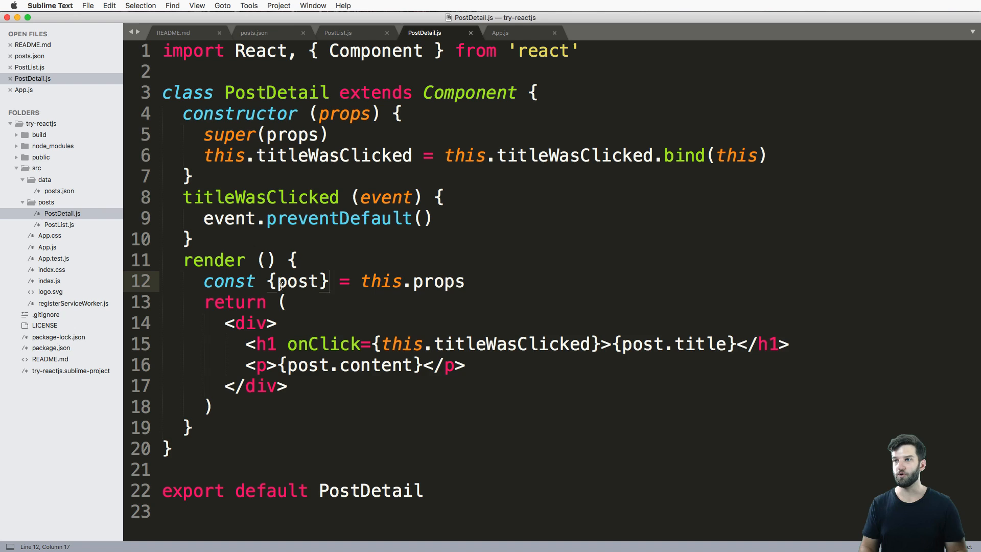
mouse_move(299, 281)
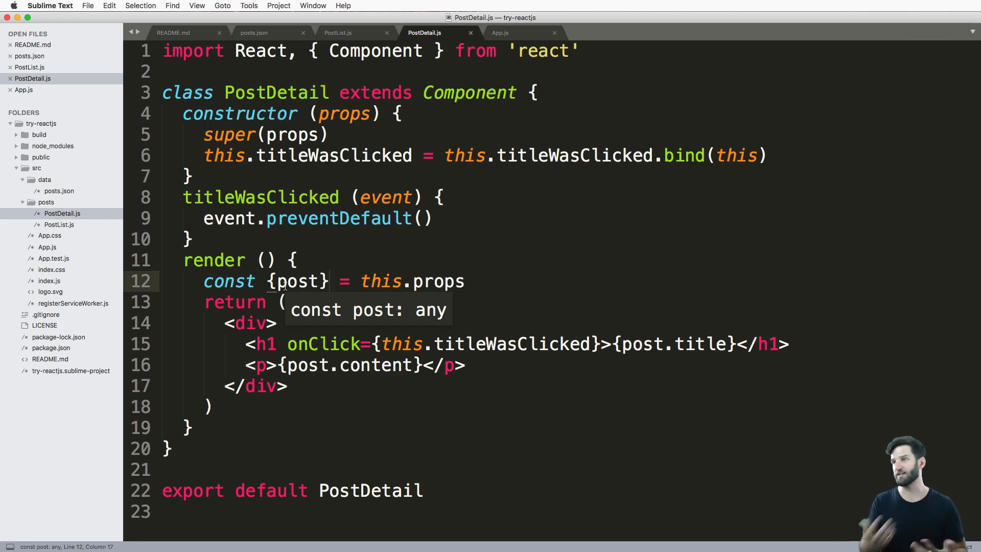
mouse_move(391, 232)
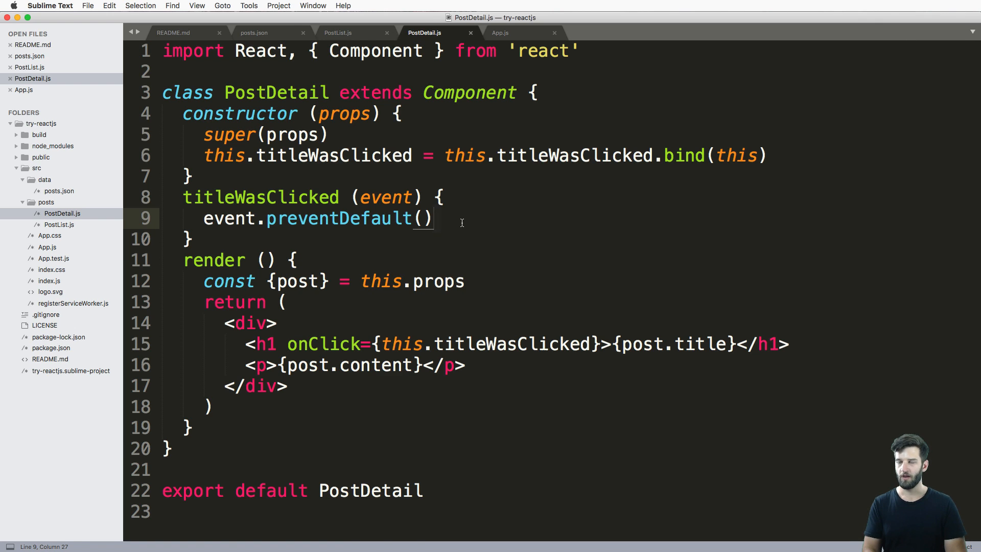
key(enter)
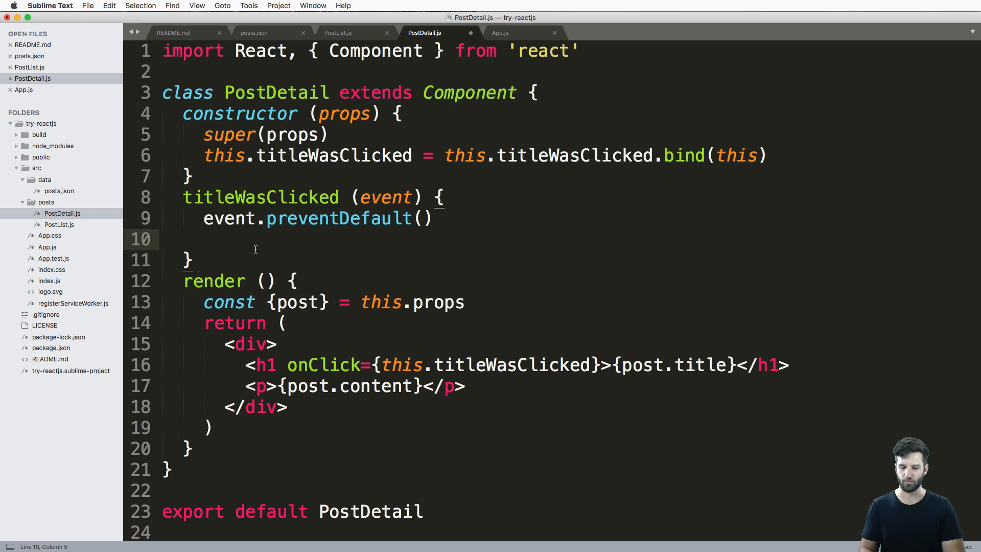
Step: Destructure const {dataCallback} = this.props in titleWasClicked, copying the prop name from PostList.js
text(const)
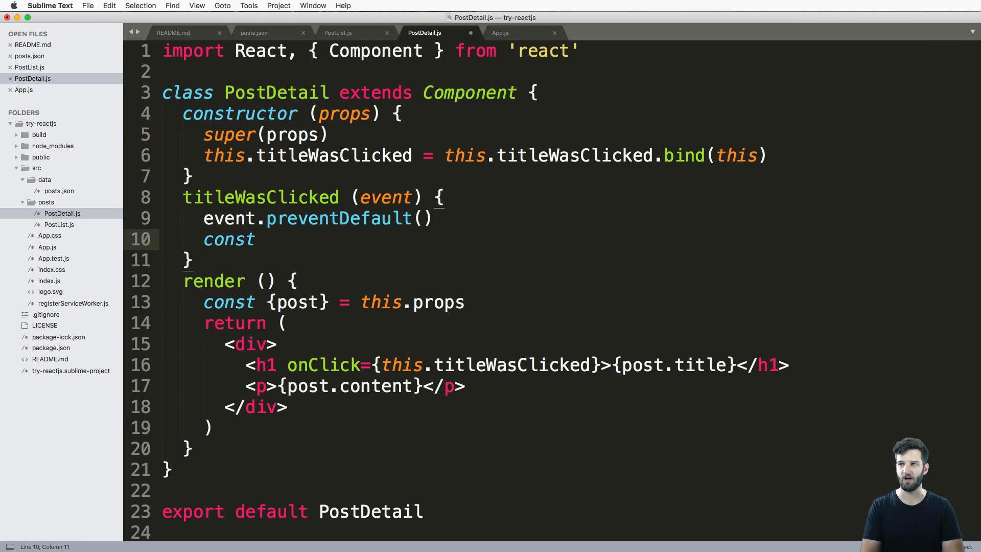
click(338, 33)
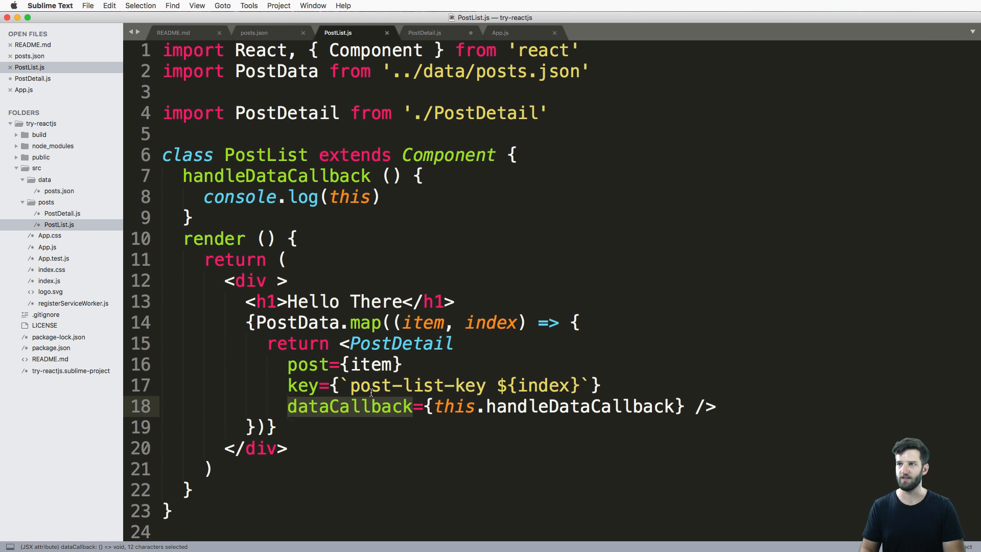
key(cmd+c)
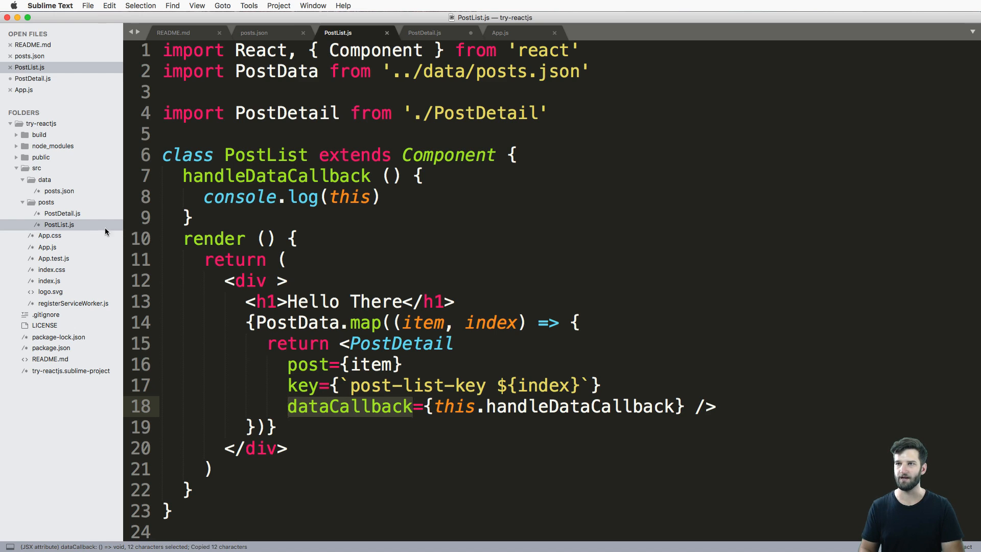
click(424, 33)
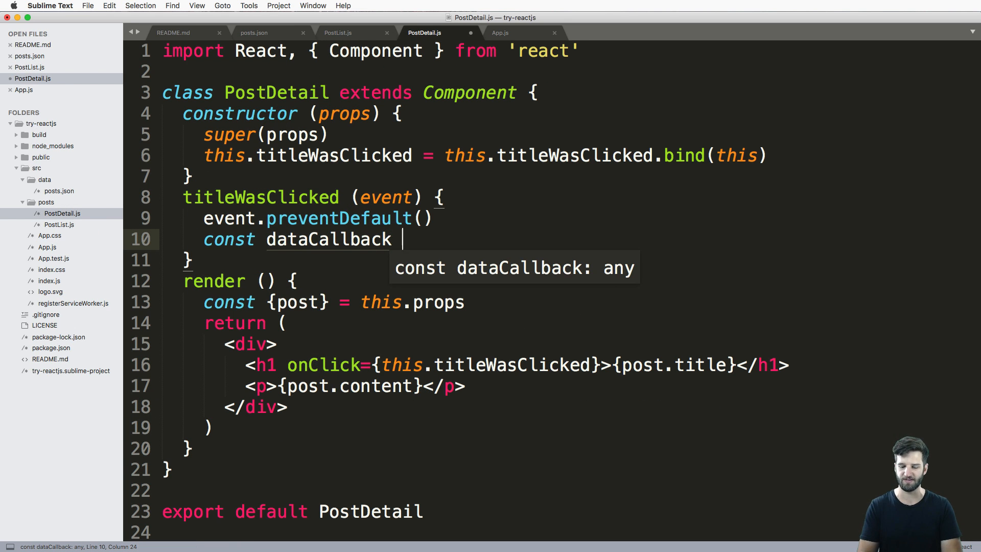
text(= this.props)
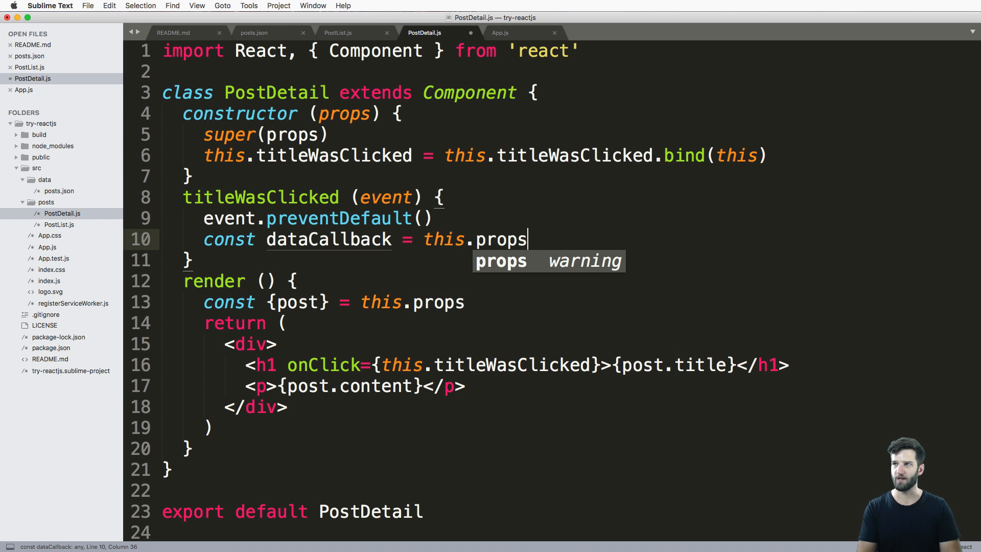
text({)
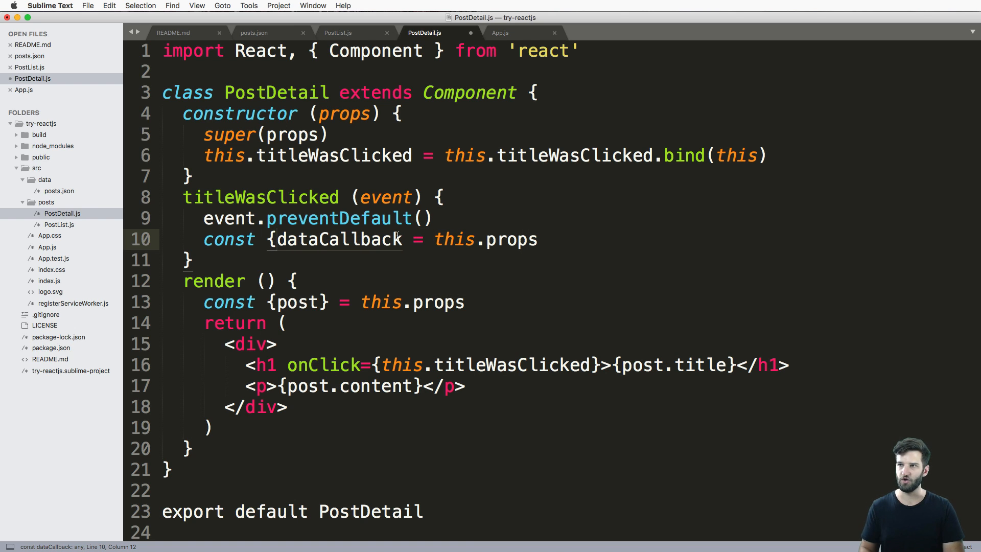
text(})
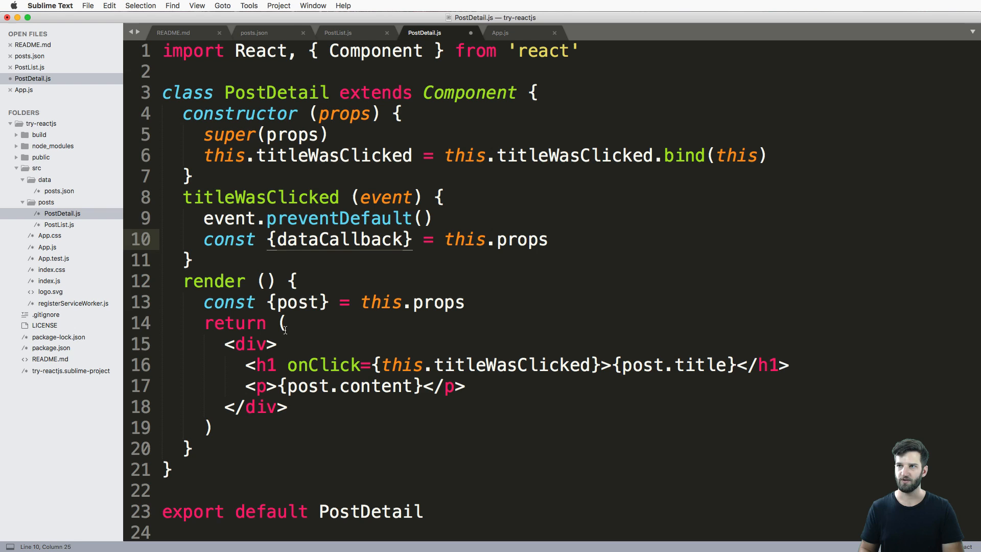
Step: Call dataCallback("hello world!") inside titleWasClicked
double_click(339, 239)
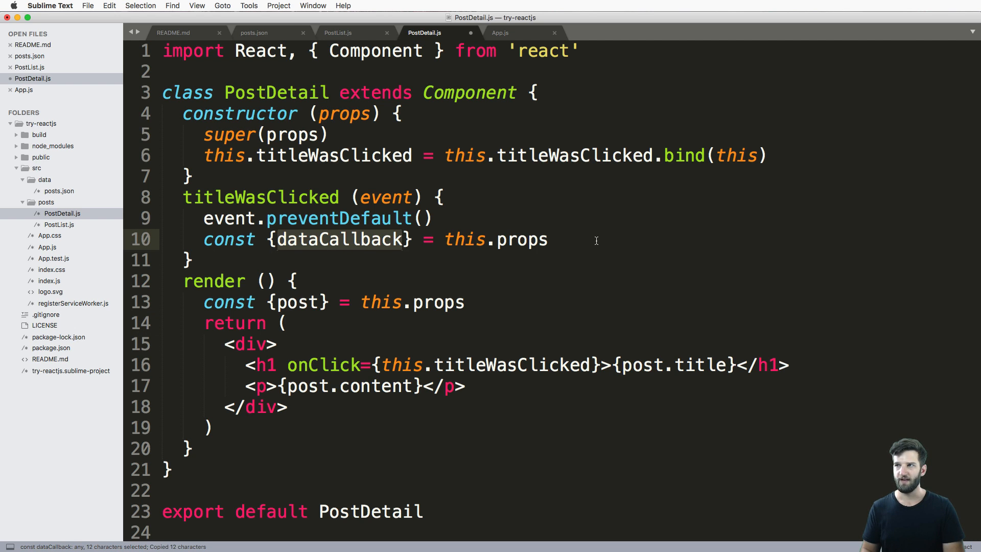
text(dataCallback())
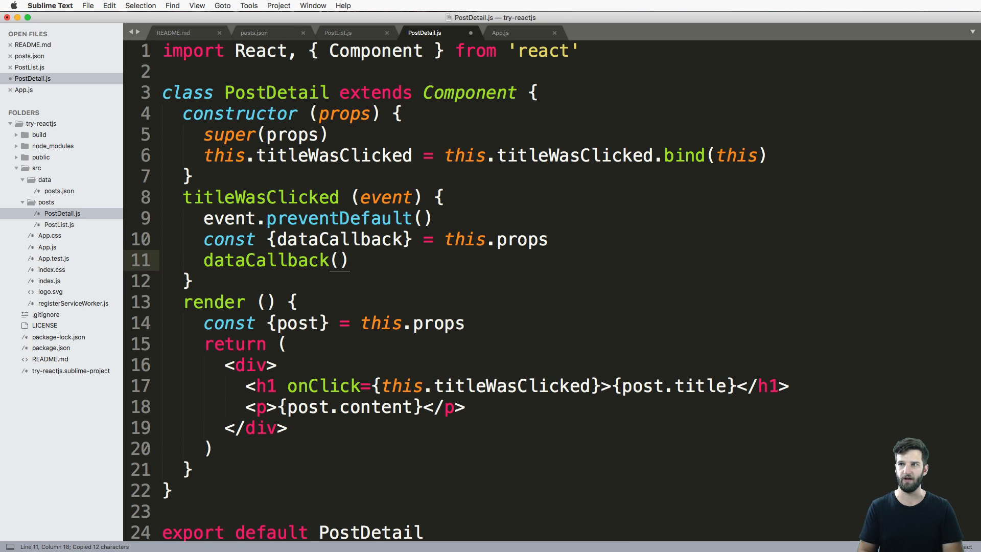
text("")
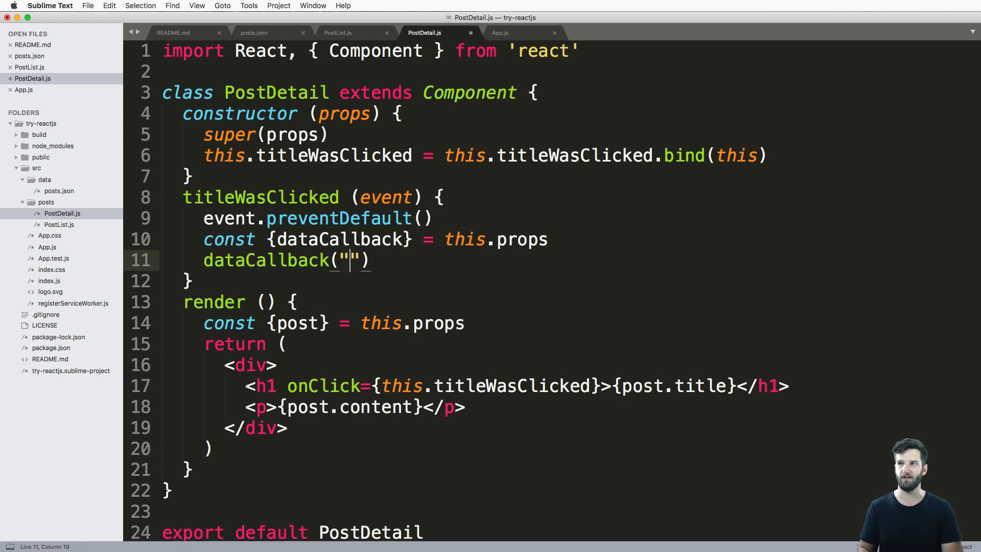
text(hello world)
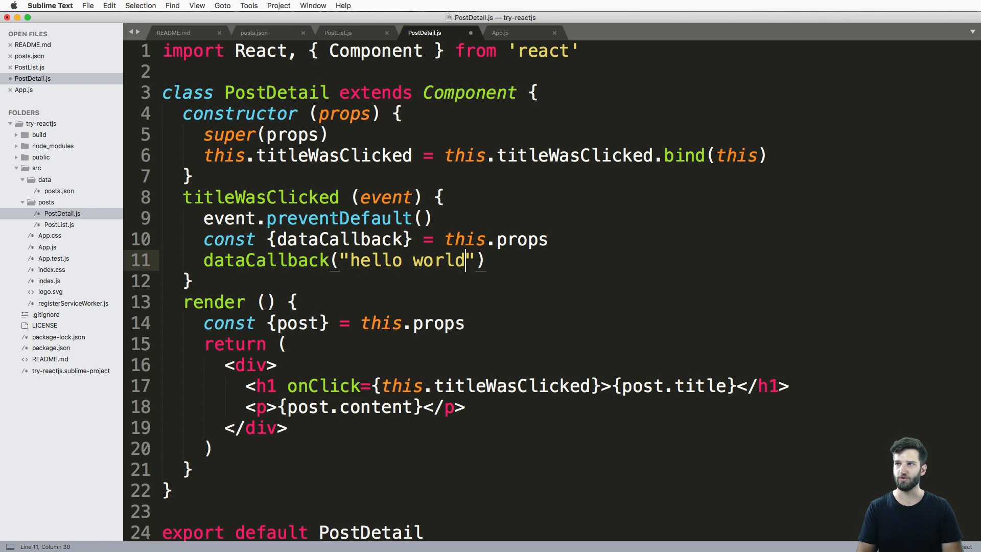
text(!)
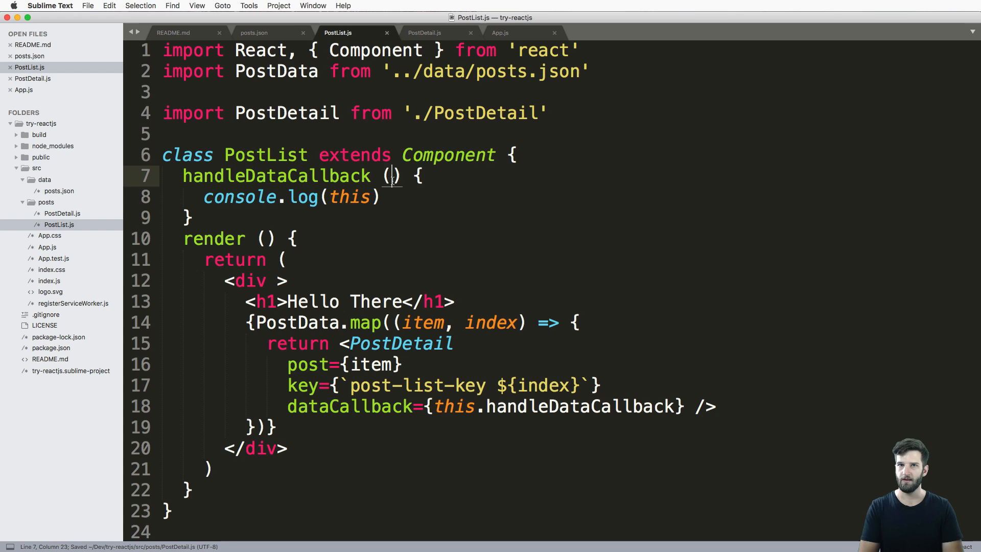
Step: Change handleDataCallback to take txtMsg and call alert(txtMsg), then save PostDetail.js
text(txtm)
text(a)
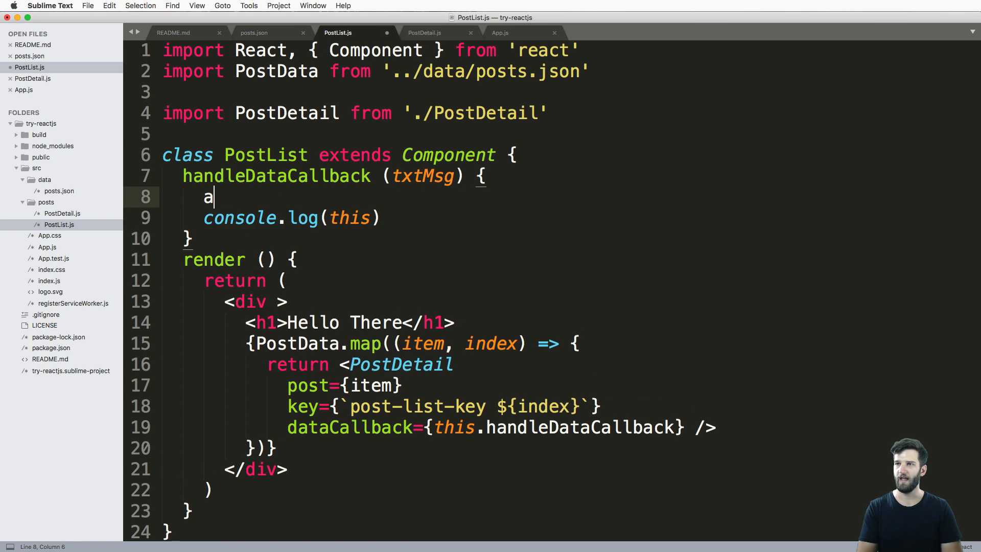
text(lert(text)
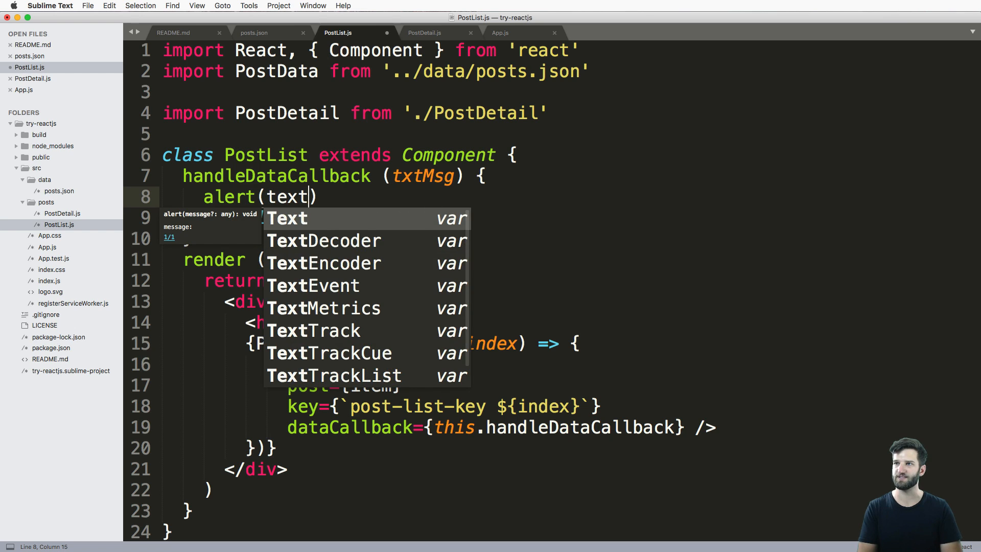
text(txtMsg)
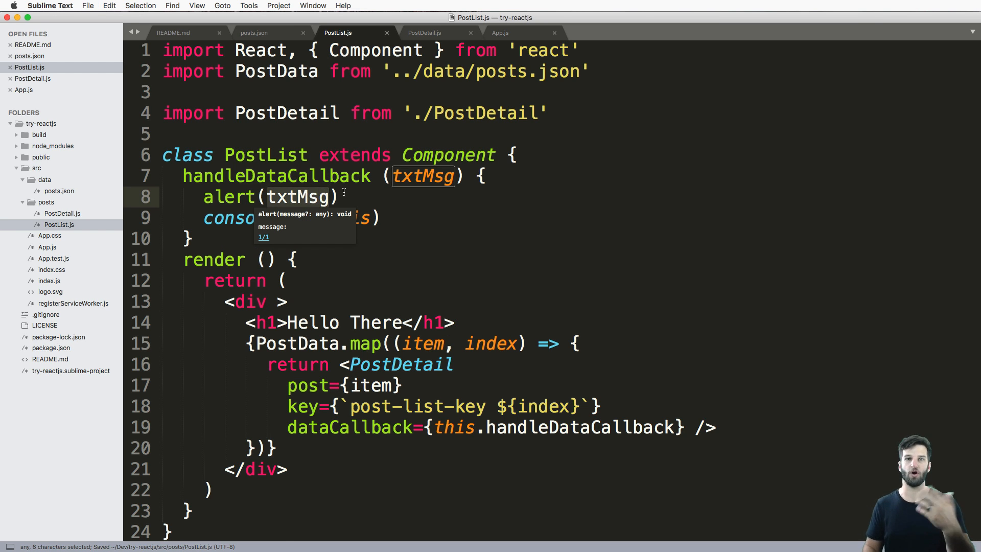
click(414, 253)
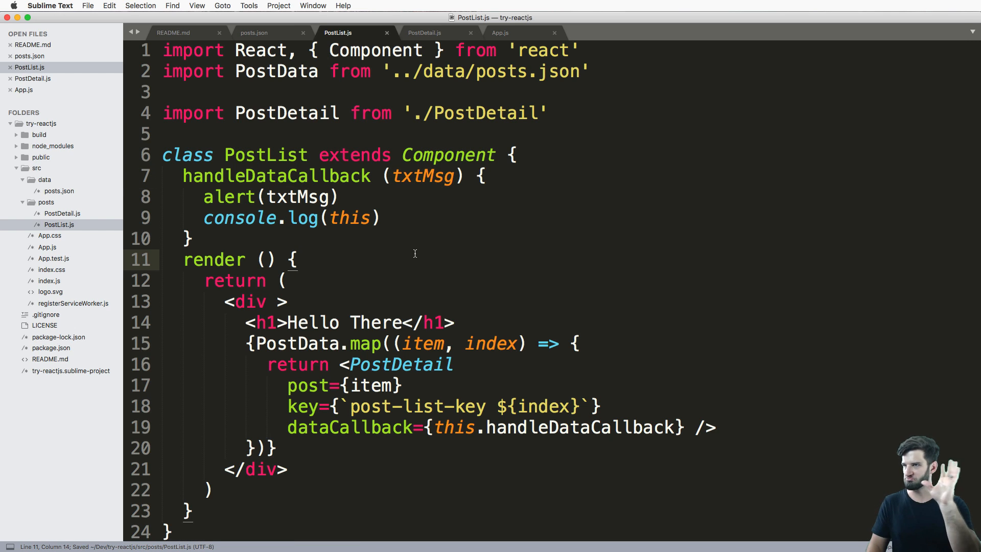
click(424, 33)
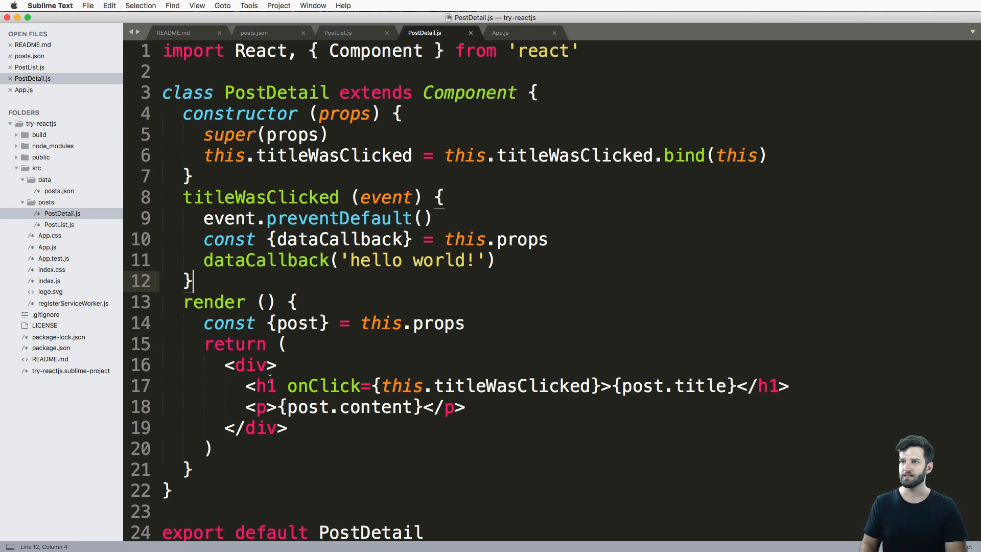
key(cmd+s)
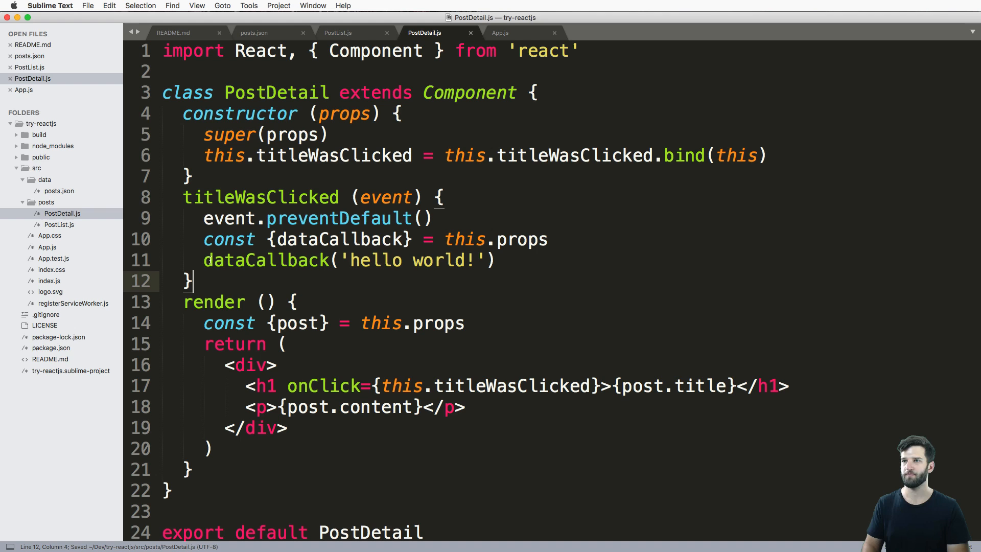
click(401, 239)
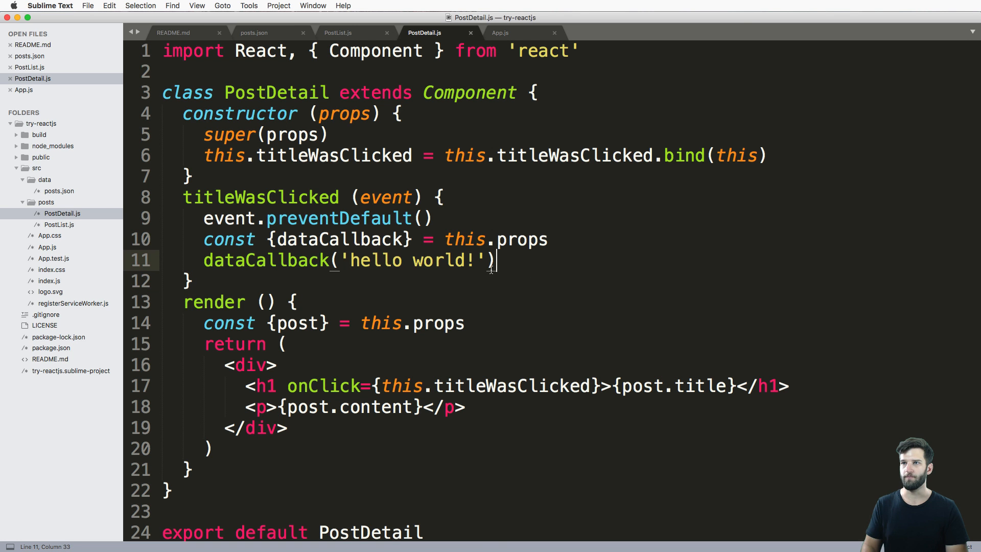
Step: Cut the dataCallback={this.handleDataCallback} prop from the PostDetail element in PostList.js
click(337, 33)
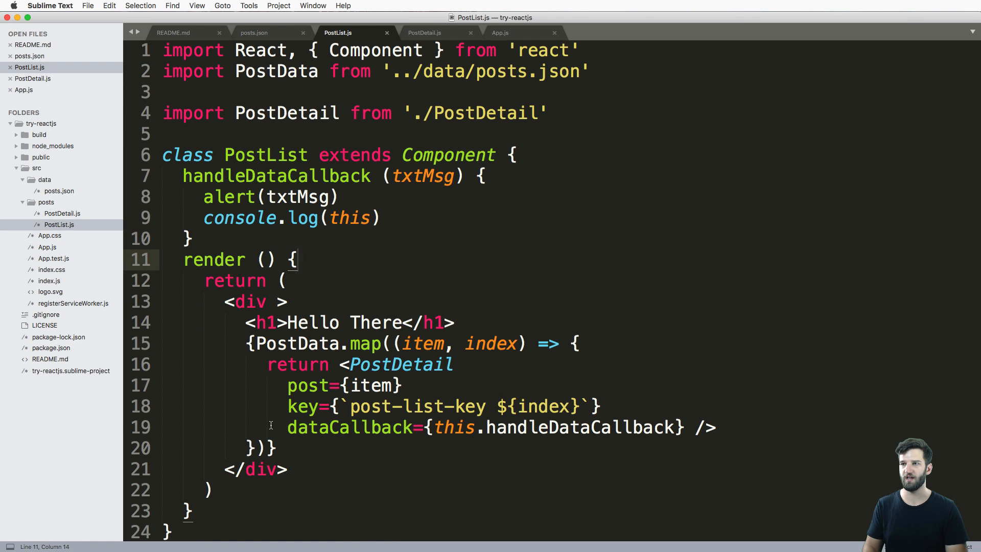
drag(288, 427, 685, 427)
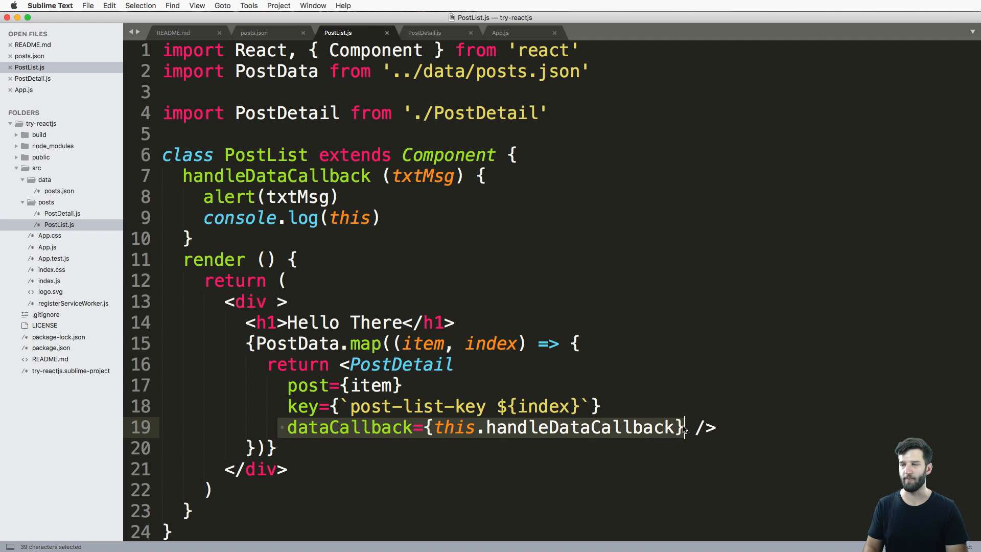
key(cmd+x)
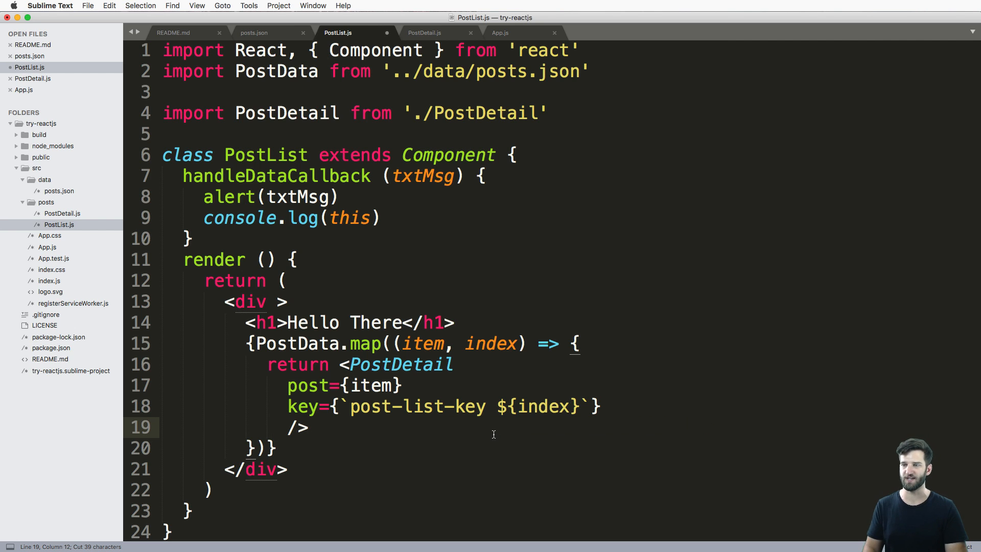
click(434, 32)
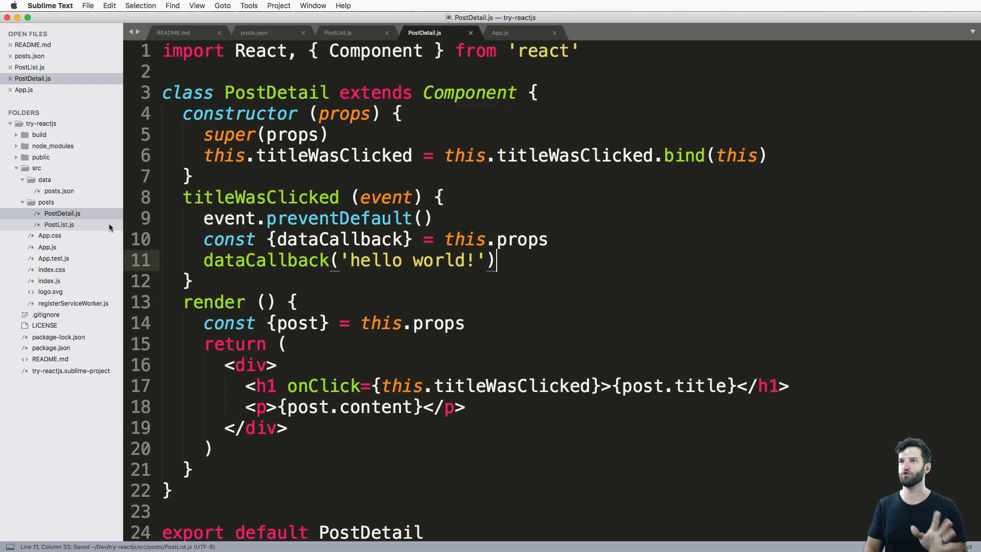
click(338, 32)
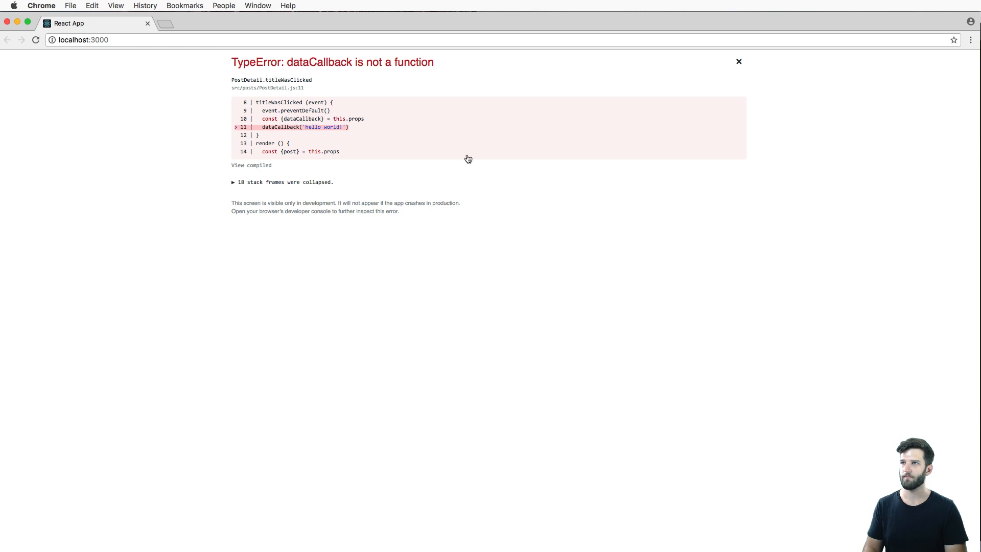
mouse_move(378, 111)
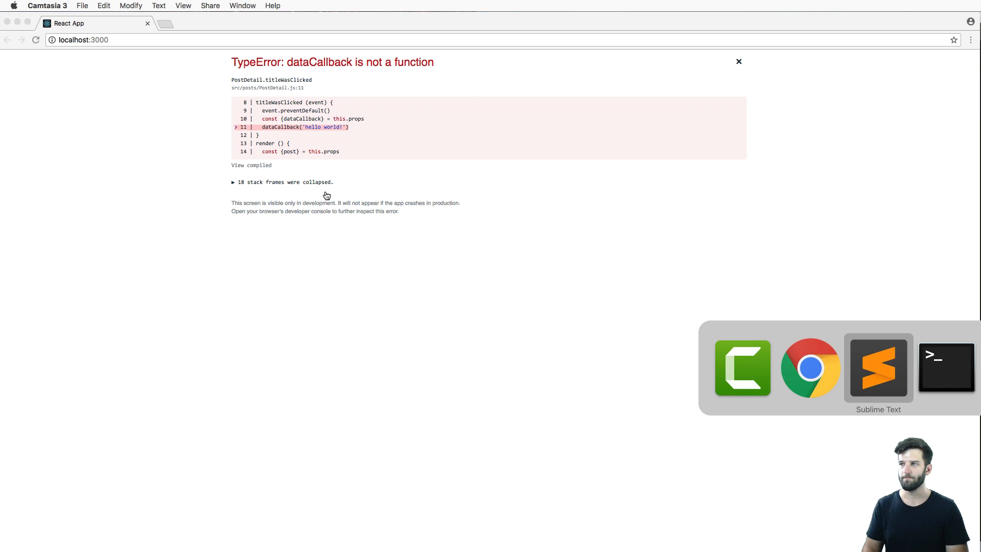
Step: Return to Sublime Text after seeing the 'dataCallback is not a function' TypeError
click(876, 366)
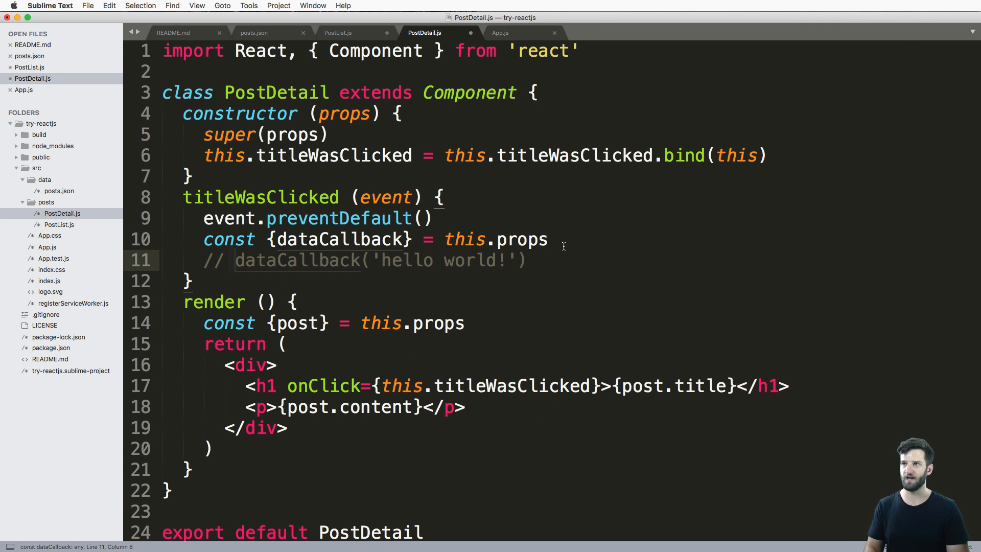
Step: Add console.log(dataCallback) above the commented call in titleWasClicked
text(con)
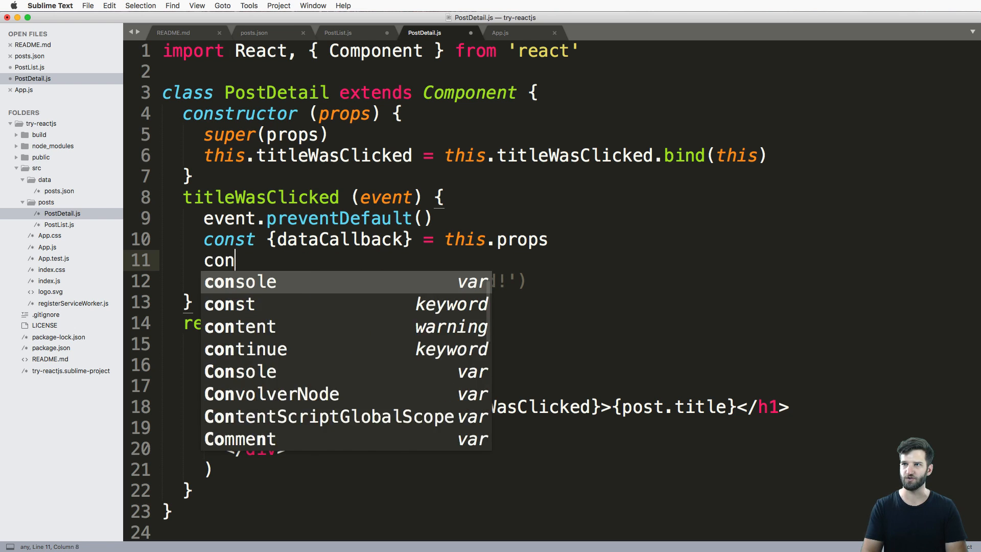
text(sole.log()
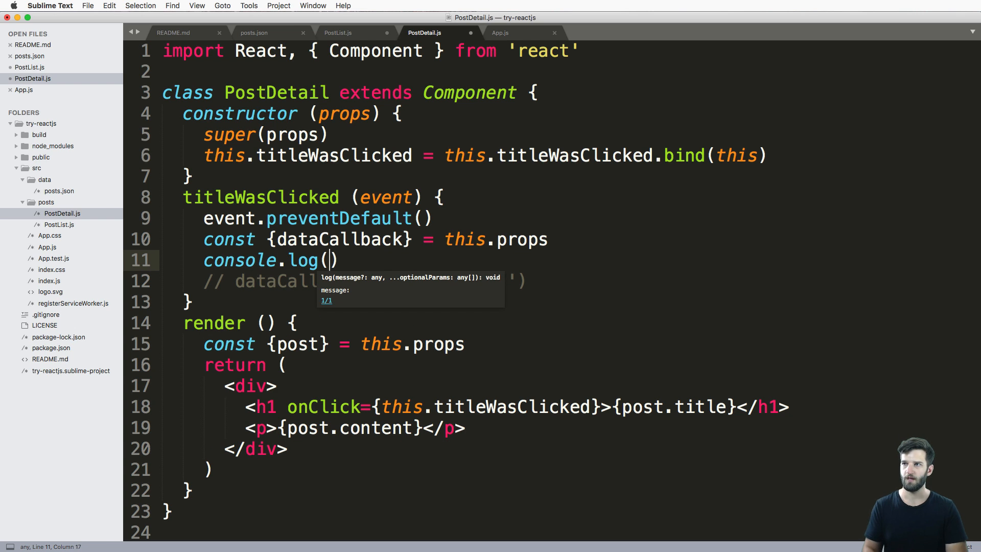
text(dataCallback)
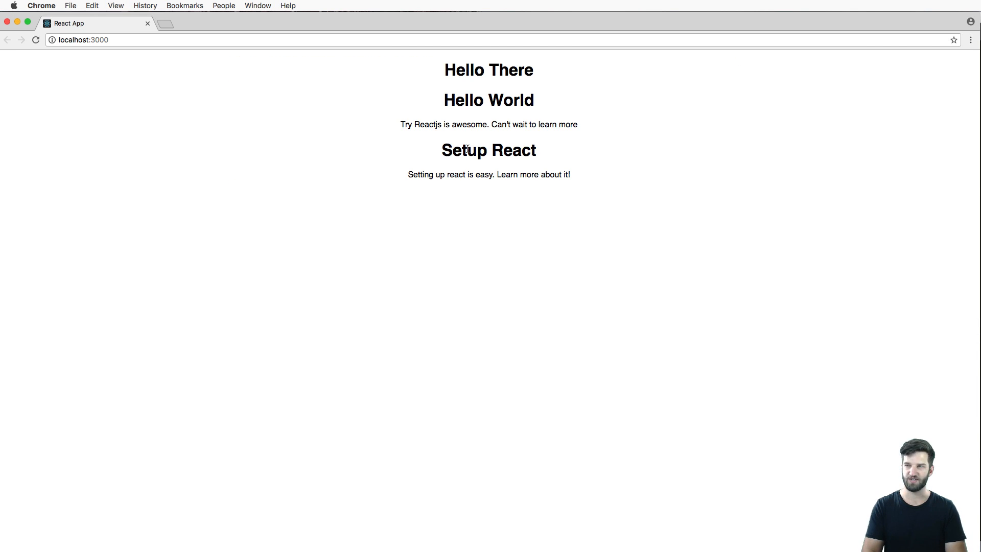
key(F12)
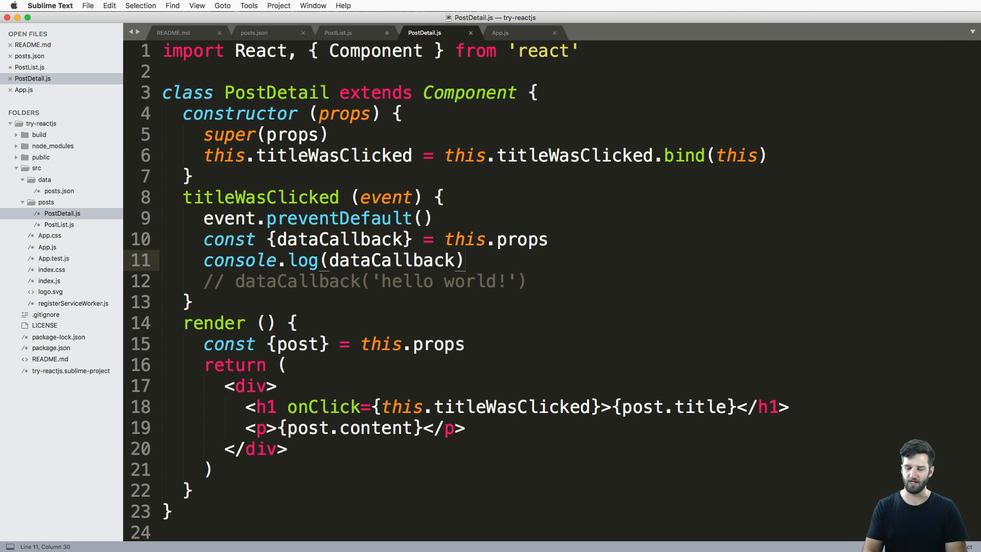
Step: Wrap dataCallback('hello world!') in if (dataCallback !== undefined) { } and switch to PostList.js
text(if (dataCallback !==)
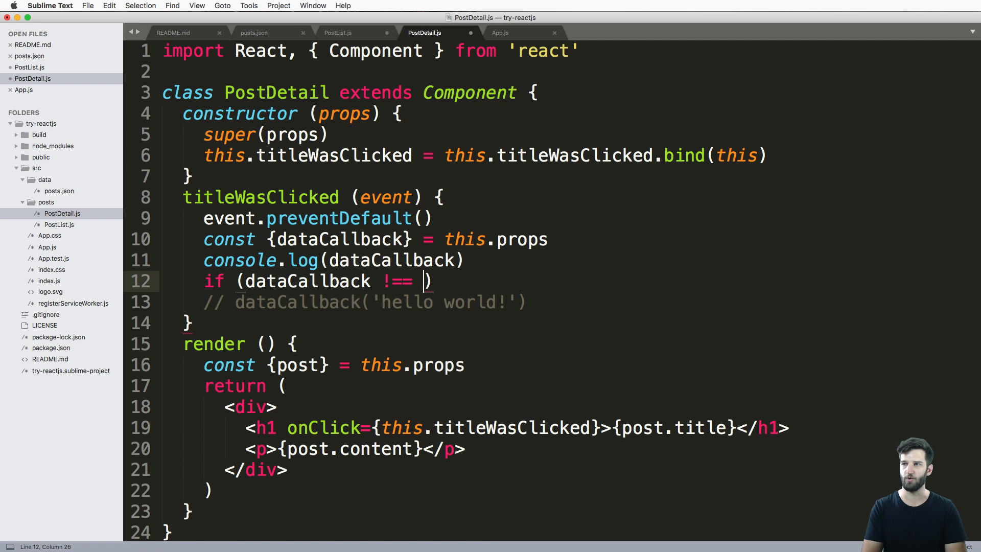
text(undefined) {)
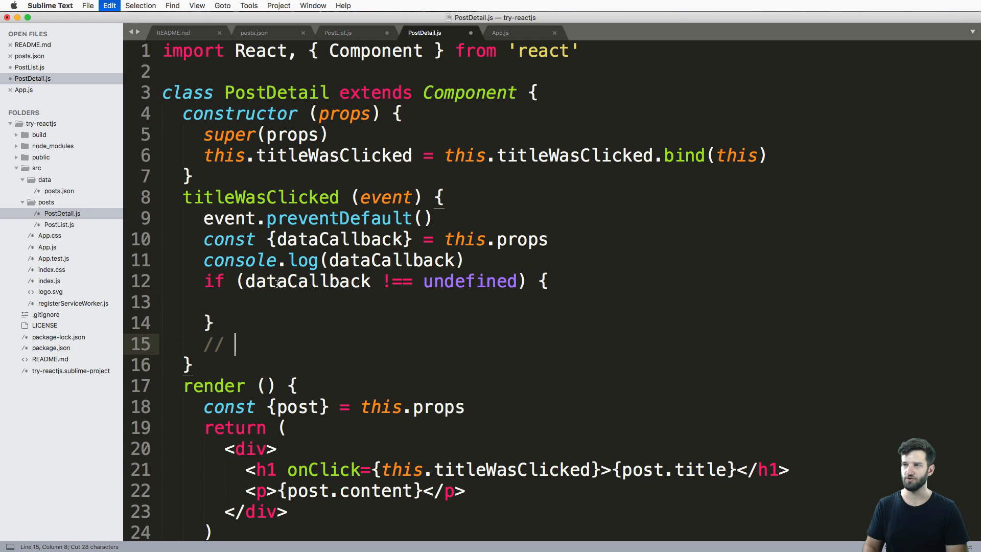
text(dataCallback('hello world!'))
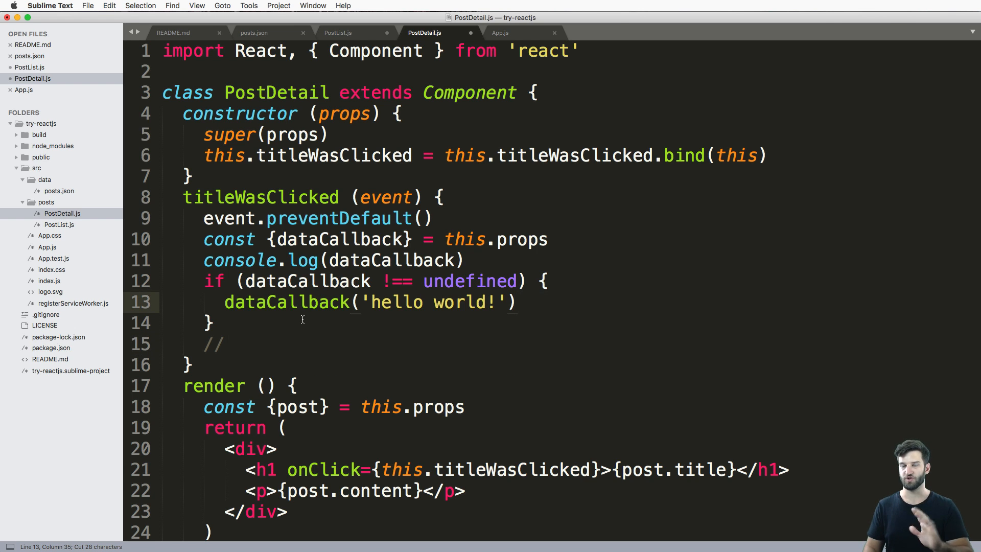
click(337, 32)
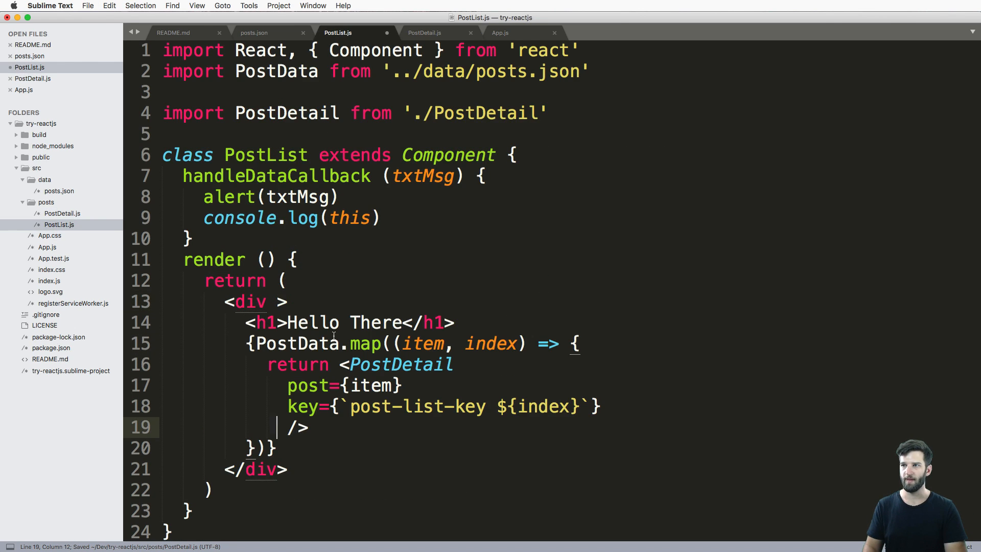
Step: Add dataCallback={this.handleDataCallback} to PostDetail, cut it briefly to test, then restore it in PostList
text(dataCallback={this.handleDataCallback})
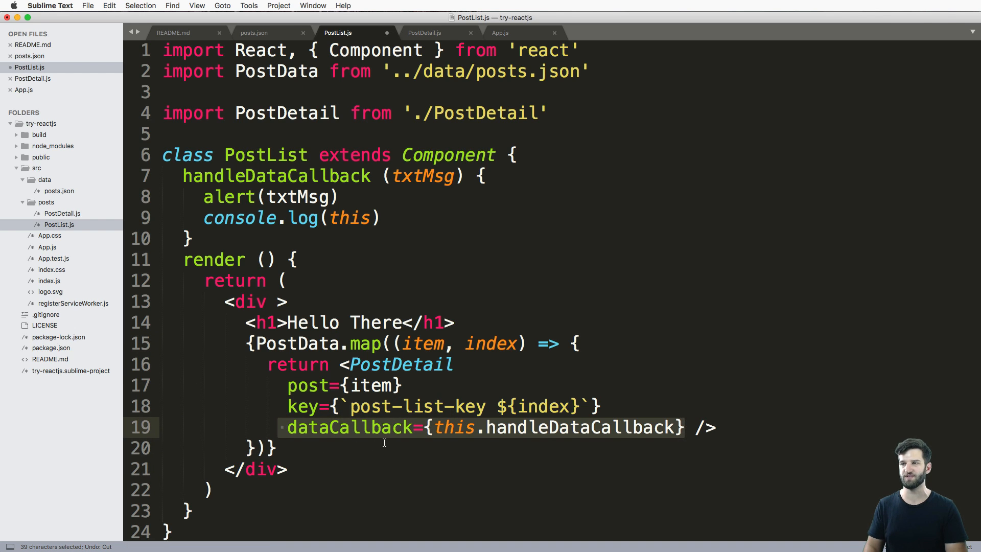
key(cmd+x)
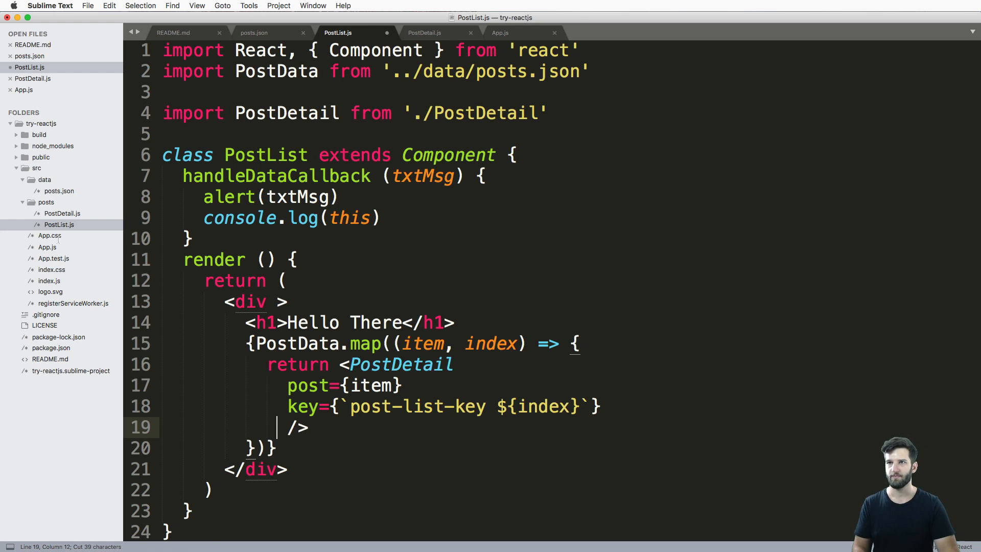
click(424, 32)
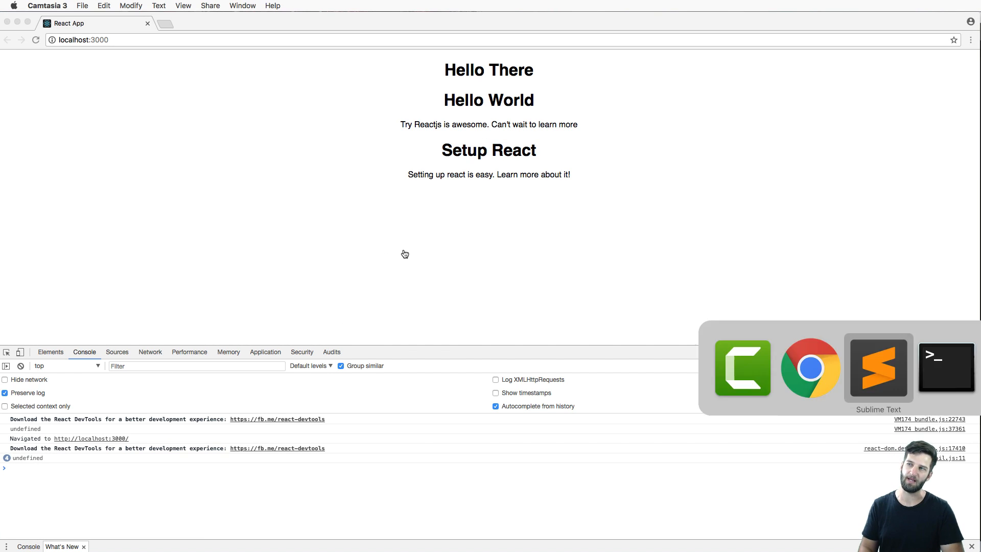
click(877, 367)
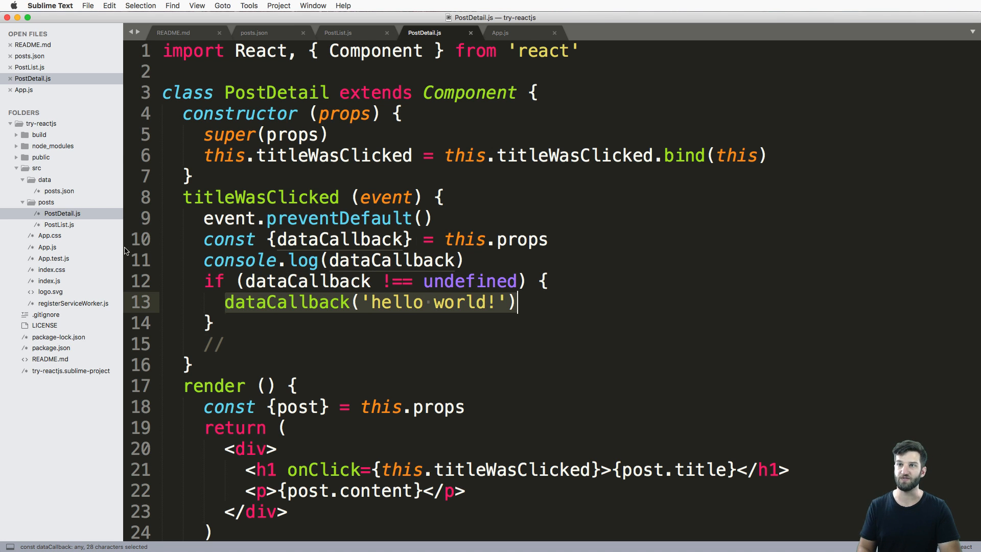
click(339, 32)
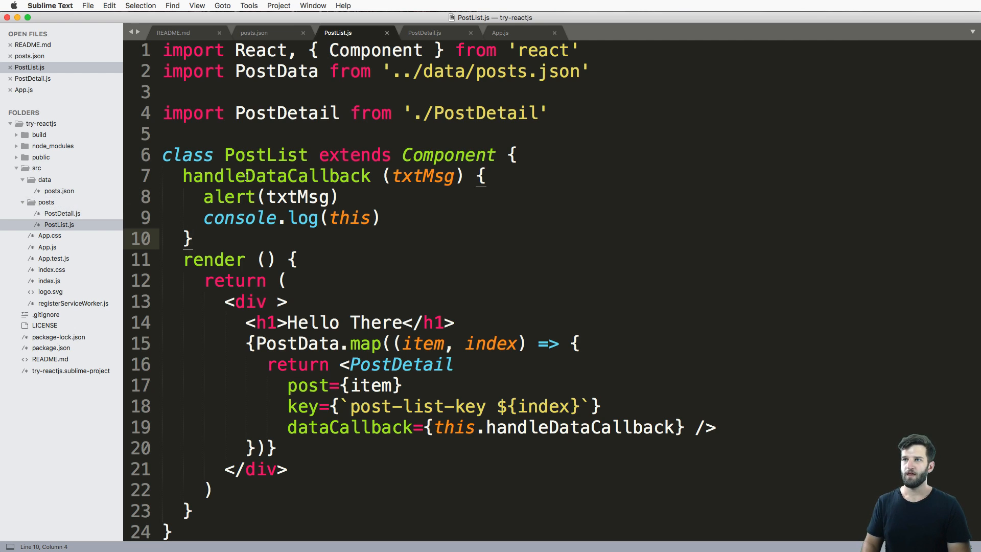
Step: Write constructor(props) with super(props) and this.handleDataCallback = this.handleDataCallback.bind(this)
double_click(581, 427)
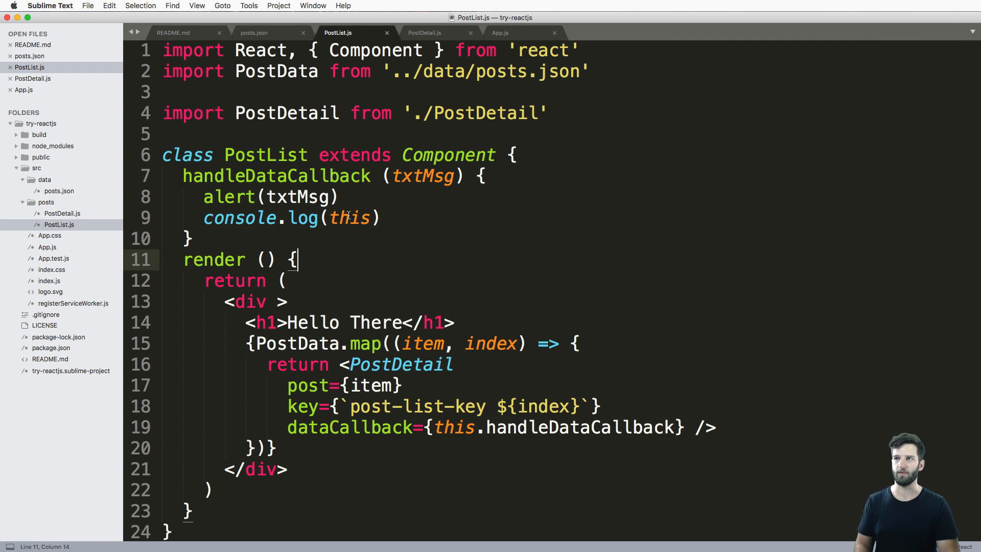
click(425, 33)
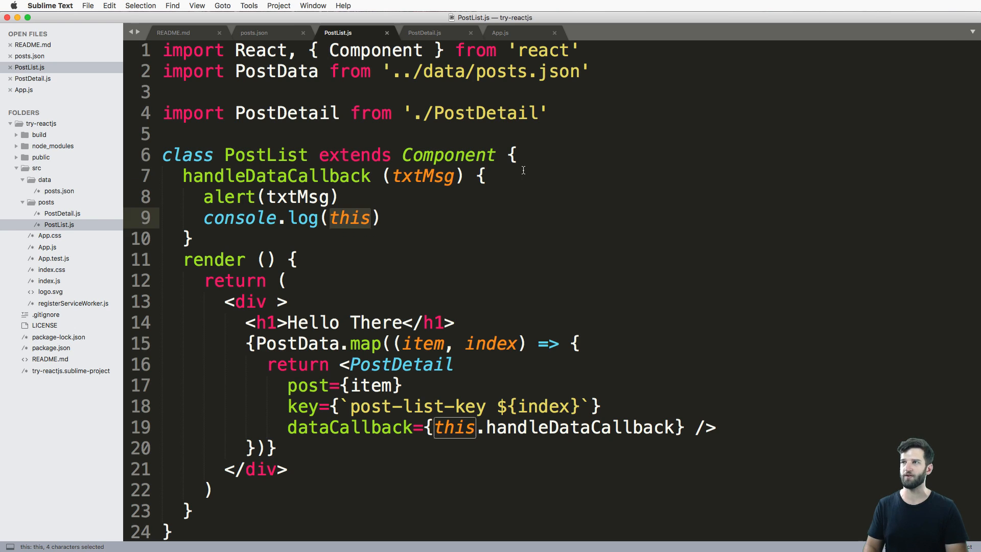
text(const)
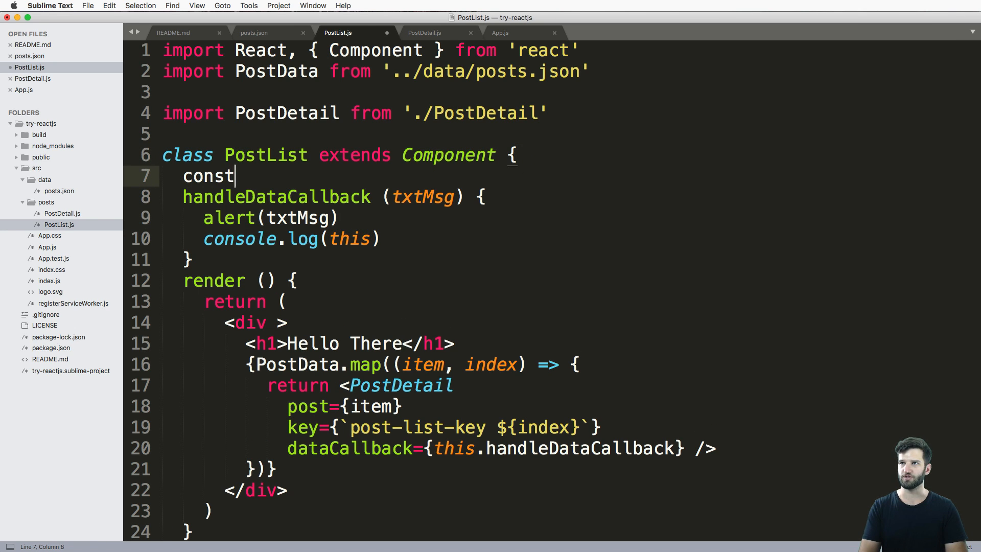
text(ructor(props){)
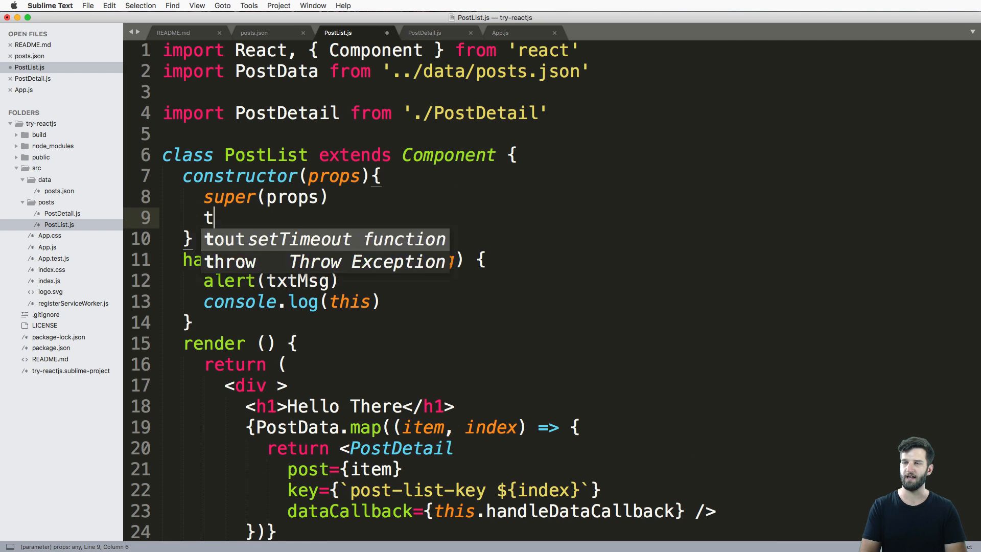
text(his.handleDataCallback = th)
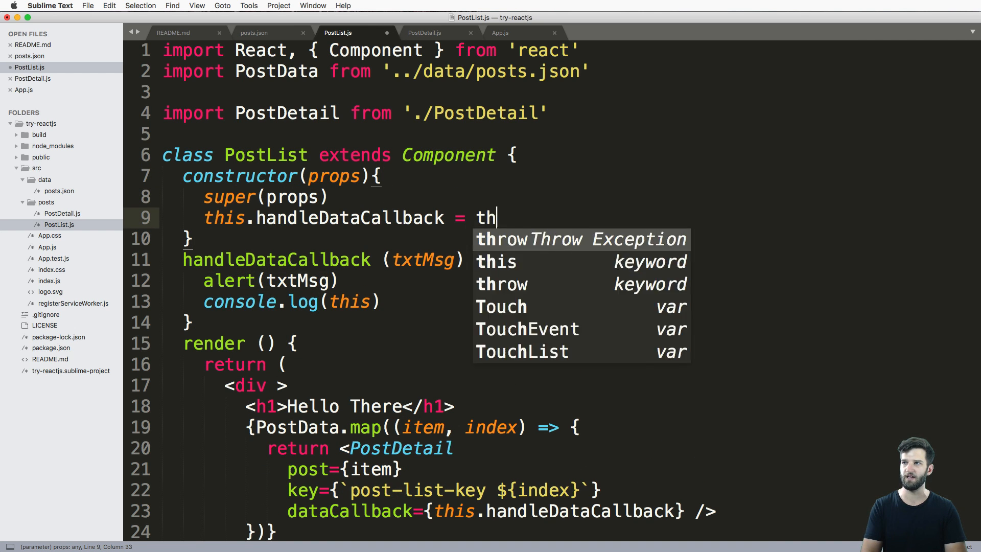
text(is.handleDataCallback.bind)
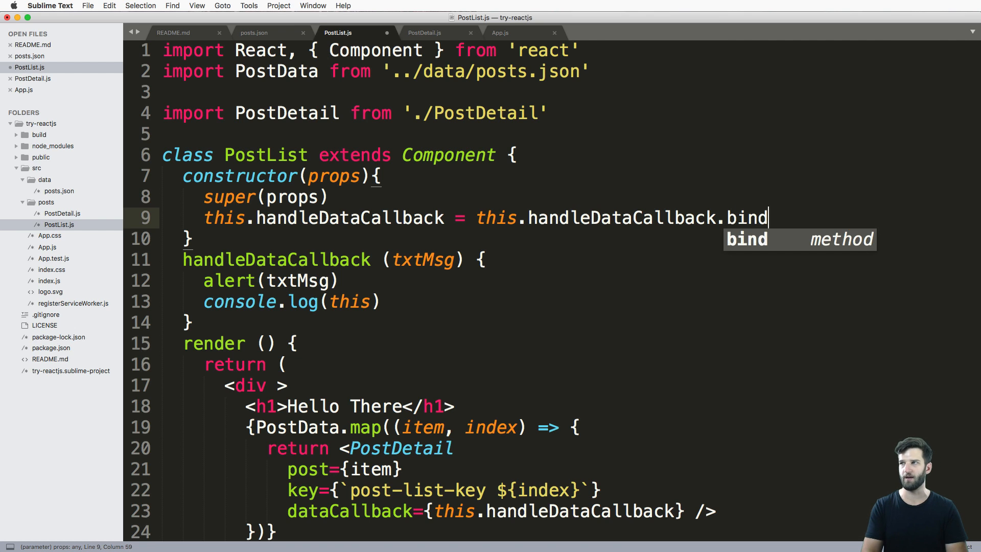
text((this))
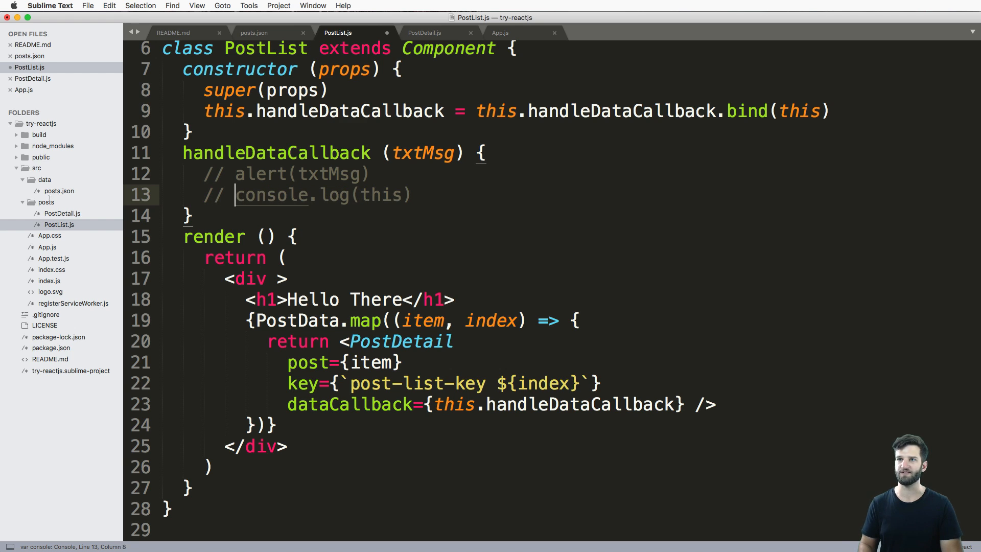
Step: Comment out console.log(dataCallback) in PostDetail.js with // and save
click(438, 33)
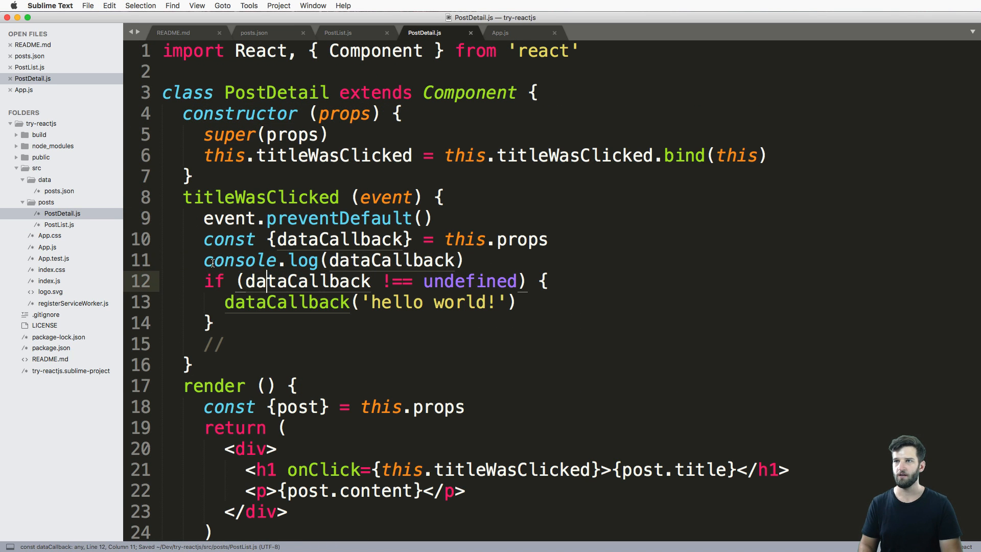
text(//)
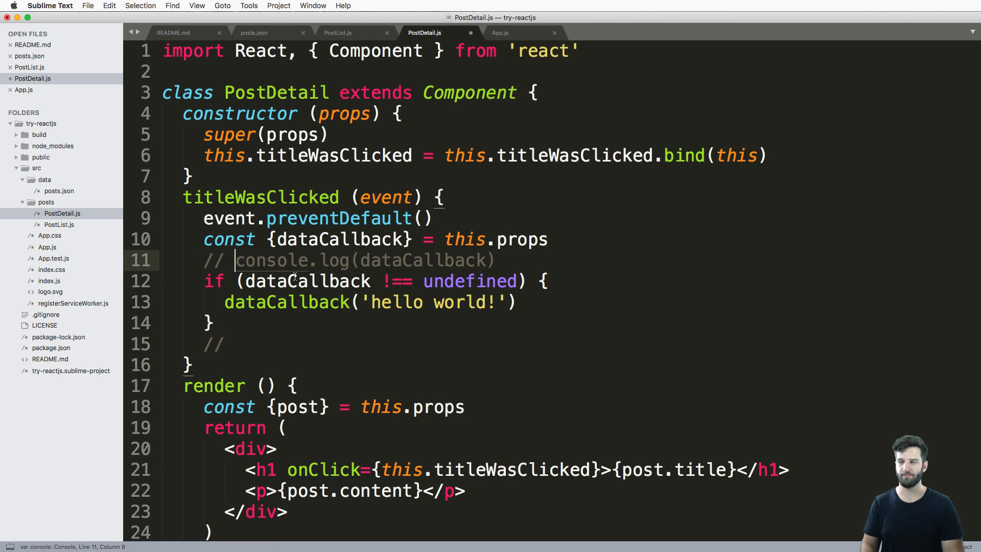
key(cmd+s)
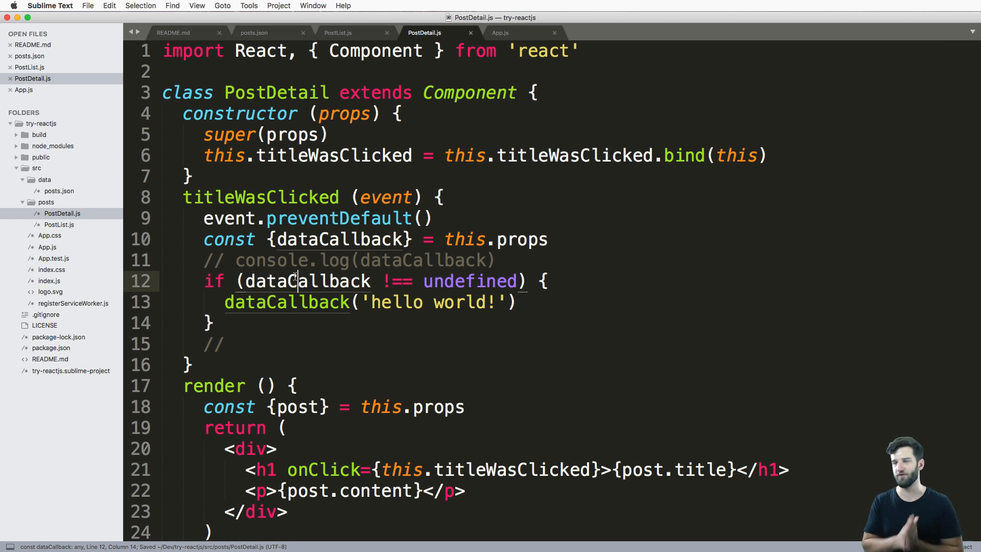